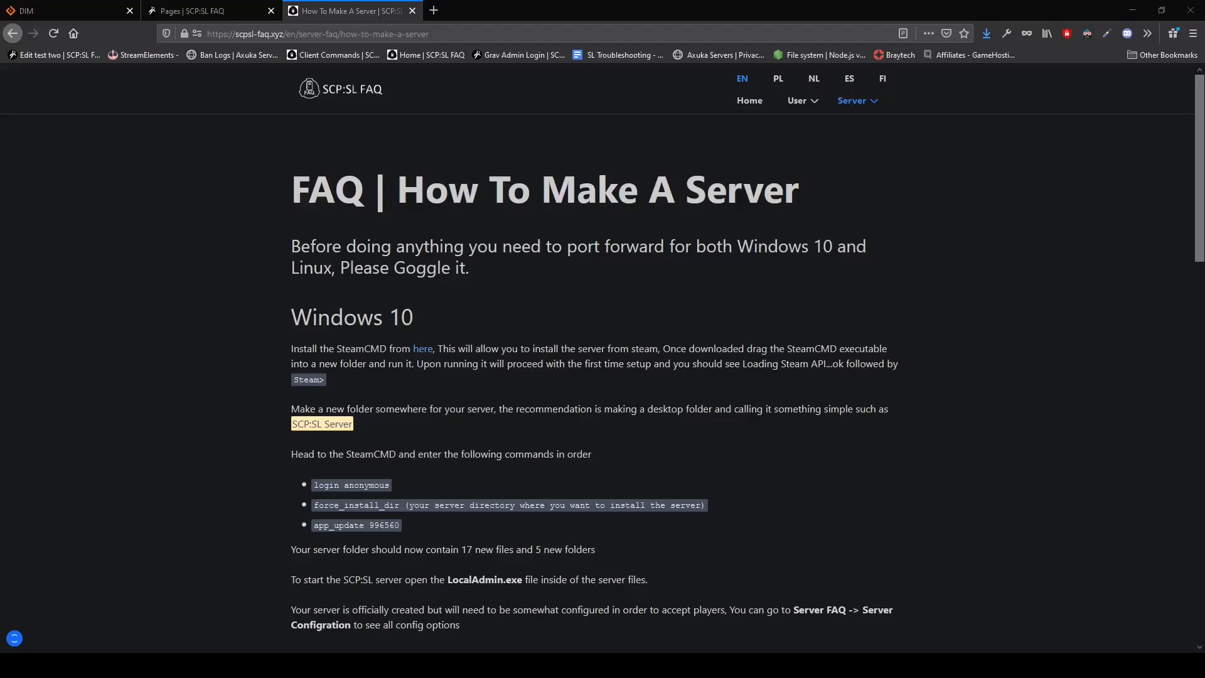
- Launch steamcmd.exe from the scpsl-server\steamcmd folder to reach the Steam> prompt
click(851, 101)
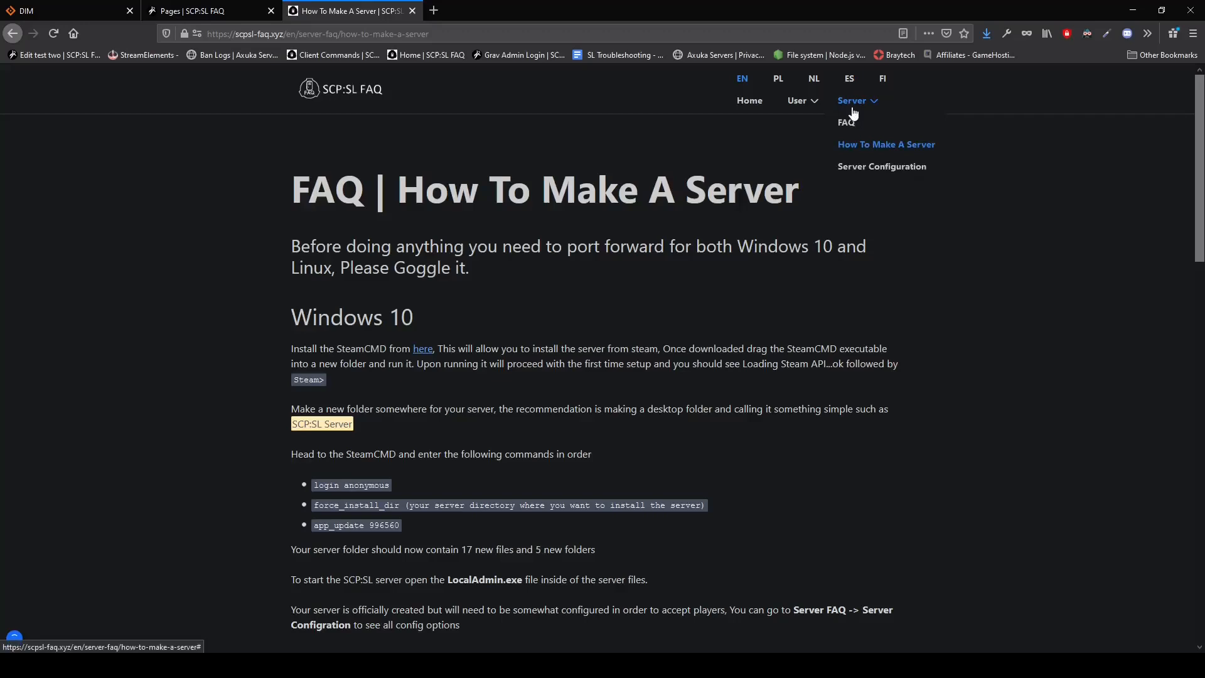
click(885, 145)
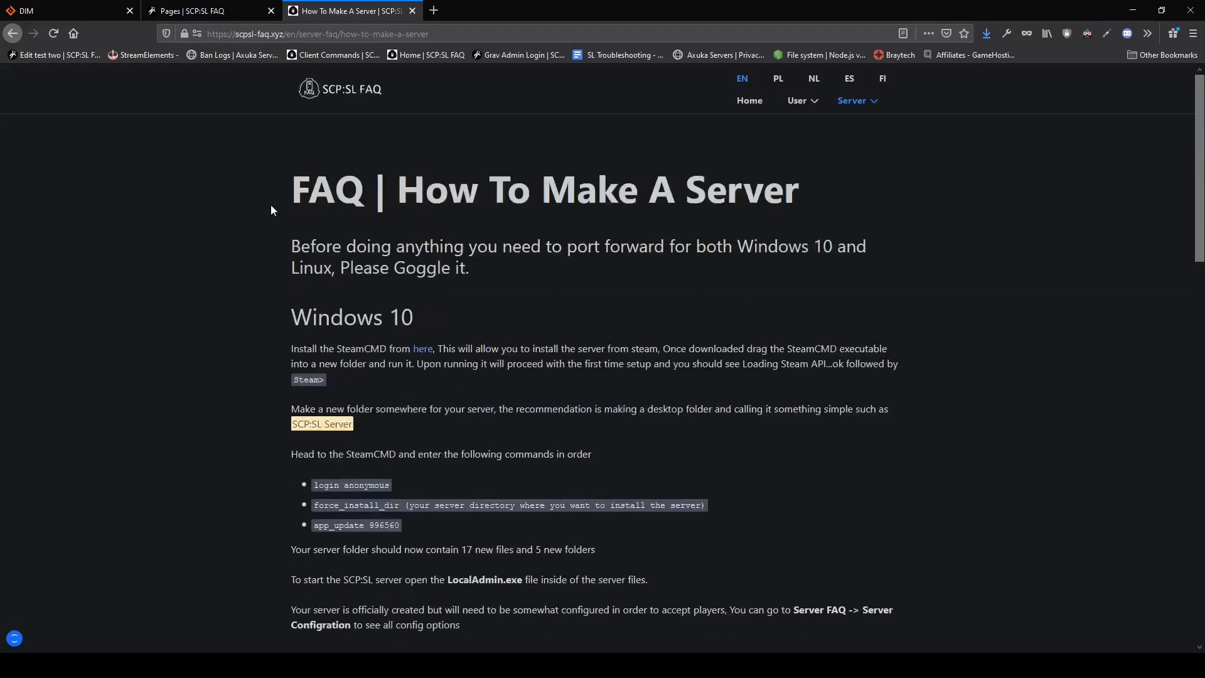
mouse_move(421, 354)
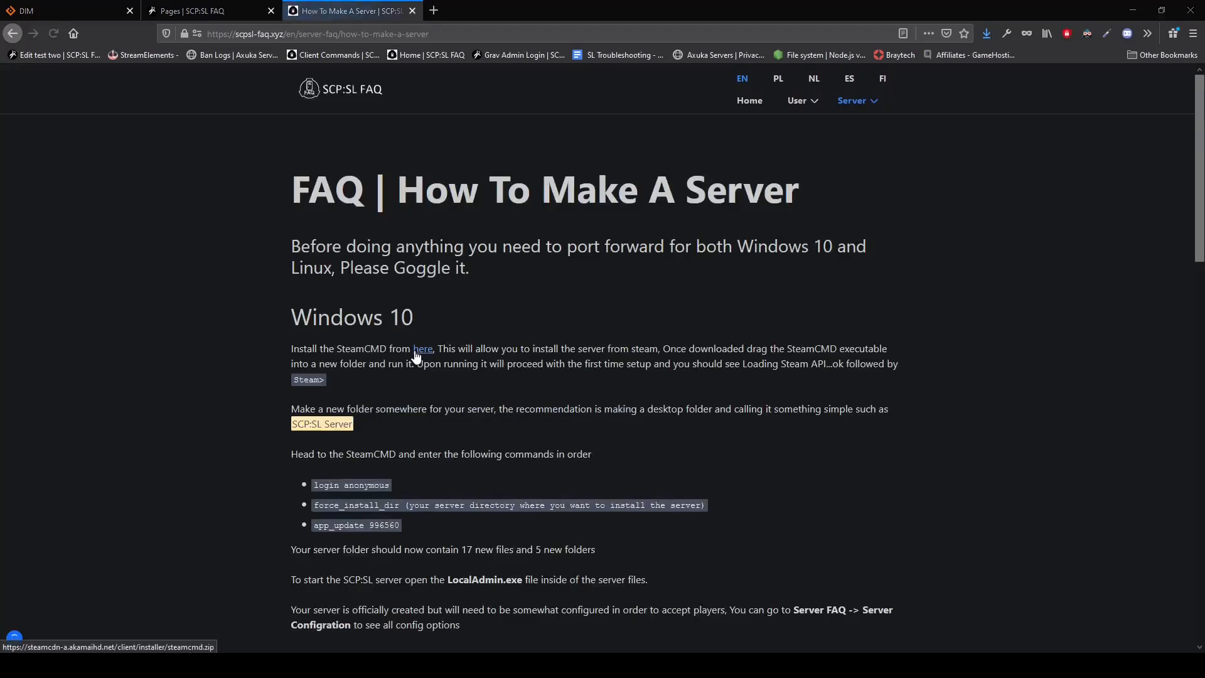
mouse_move(711, 169)
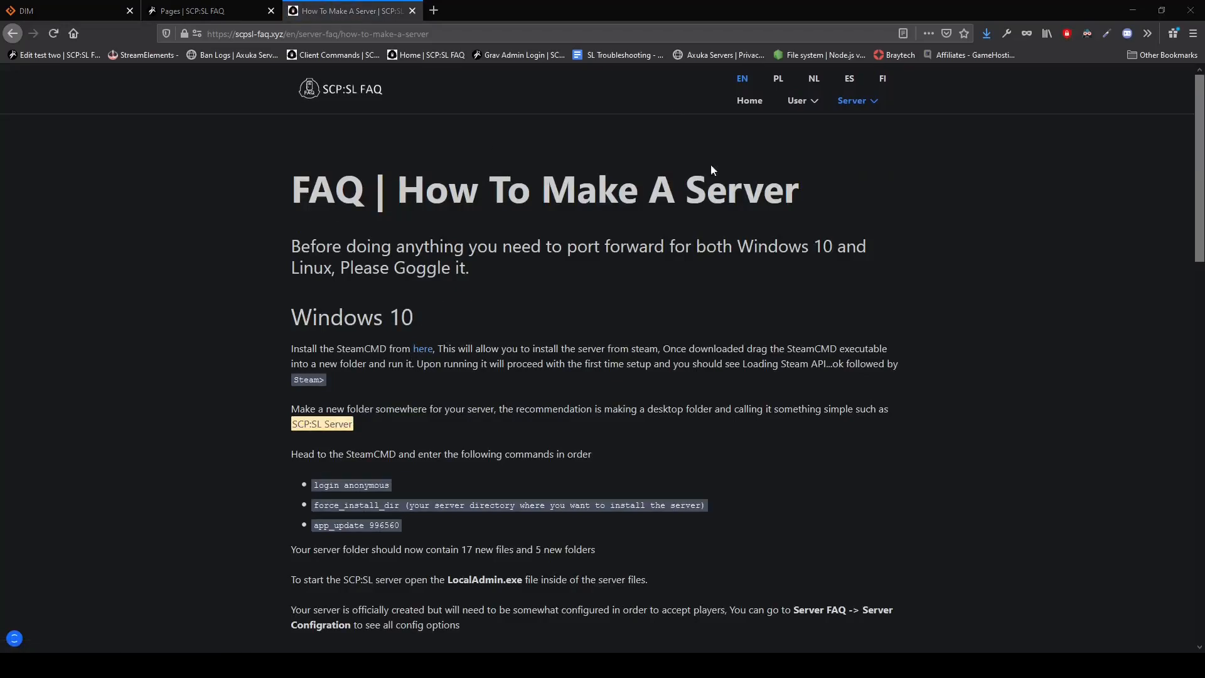
mouse_move(516, 142)
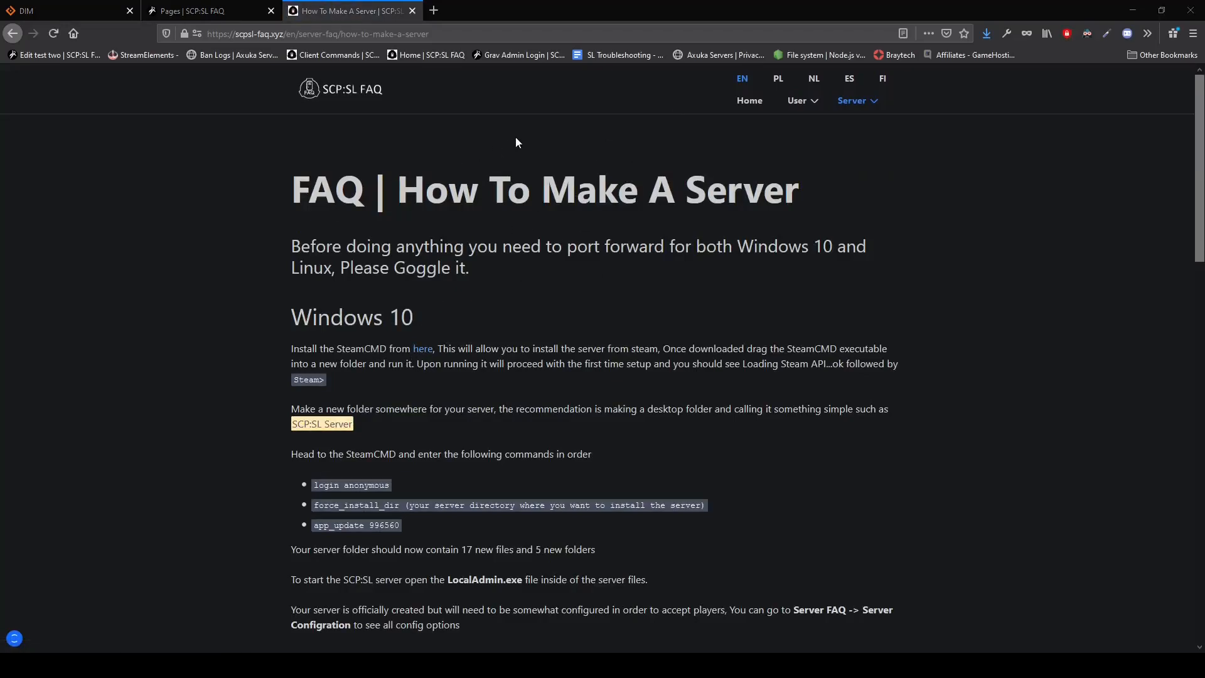
mouse_move(539, 215)
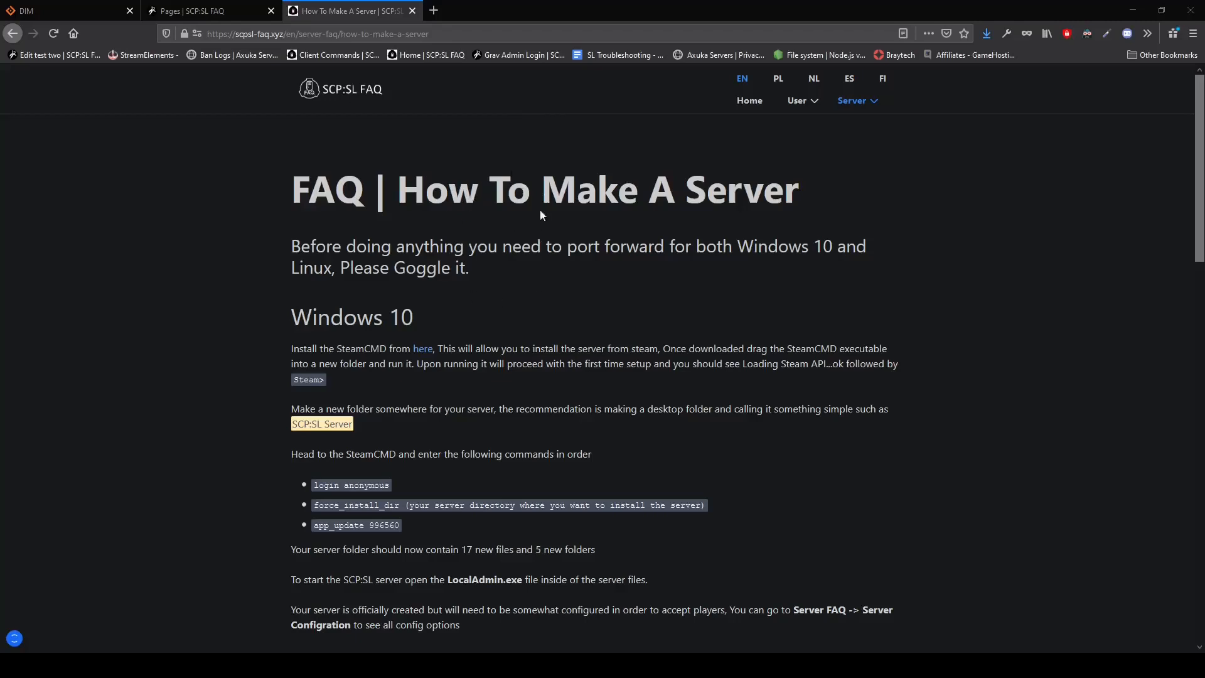
mouse_move(477, 292)
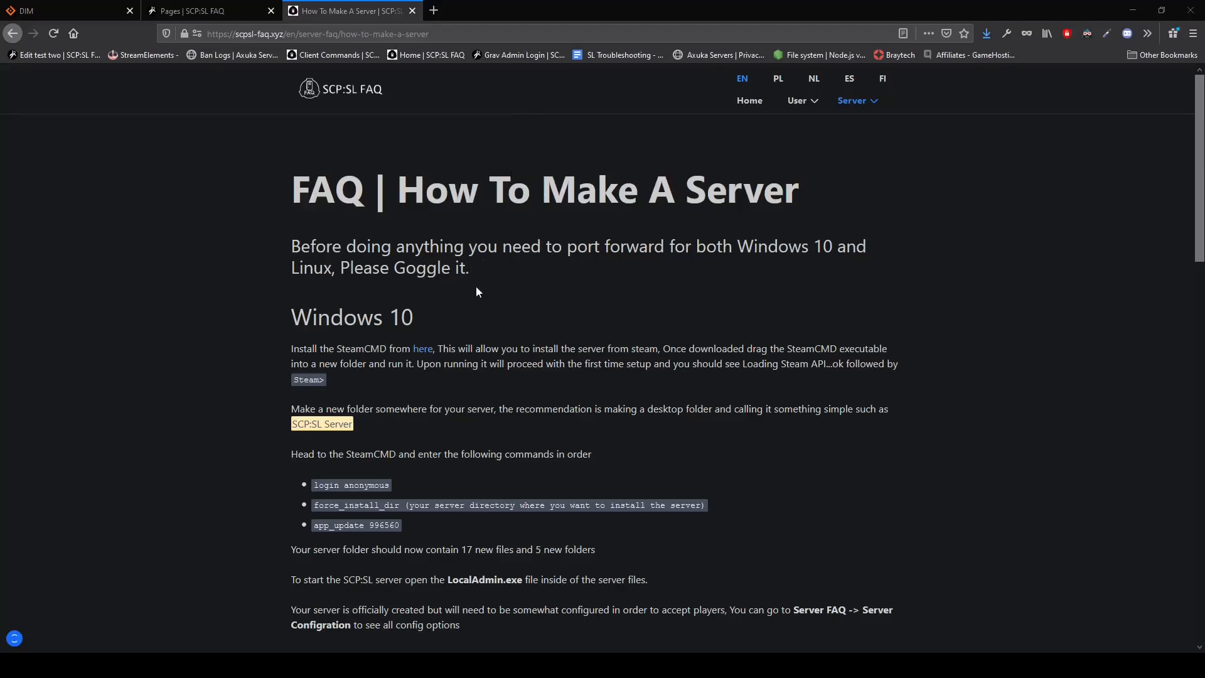
mouse_move(657, 317)
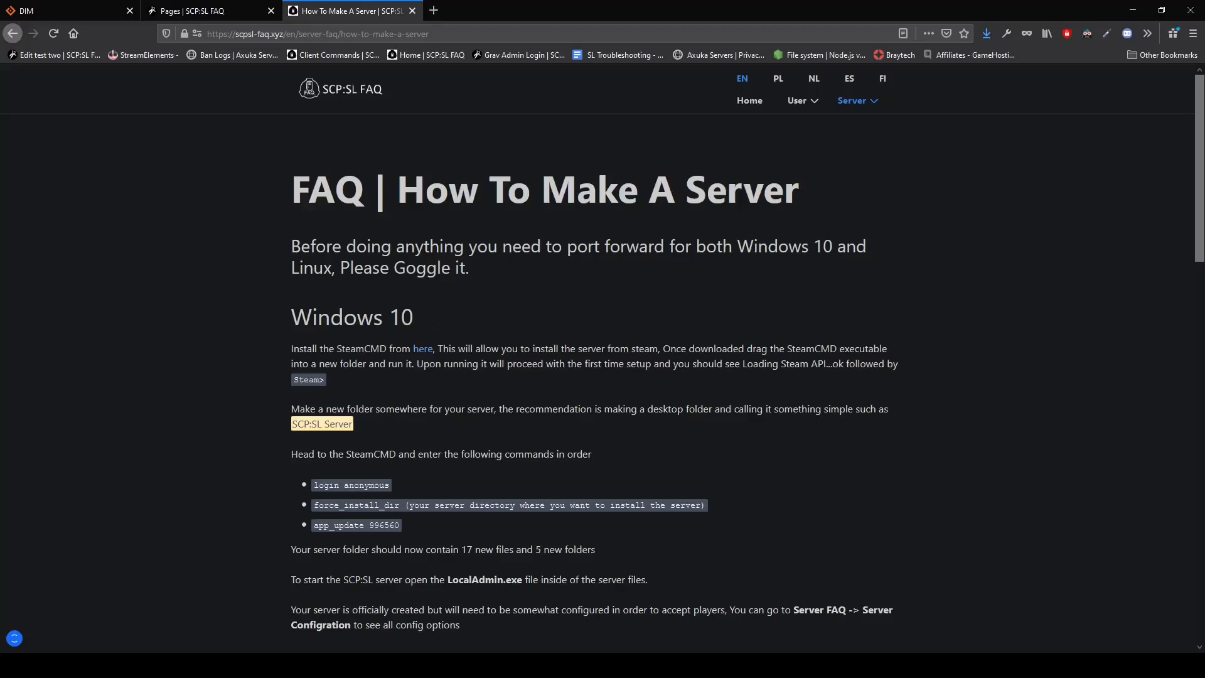
click(108, 665)
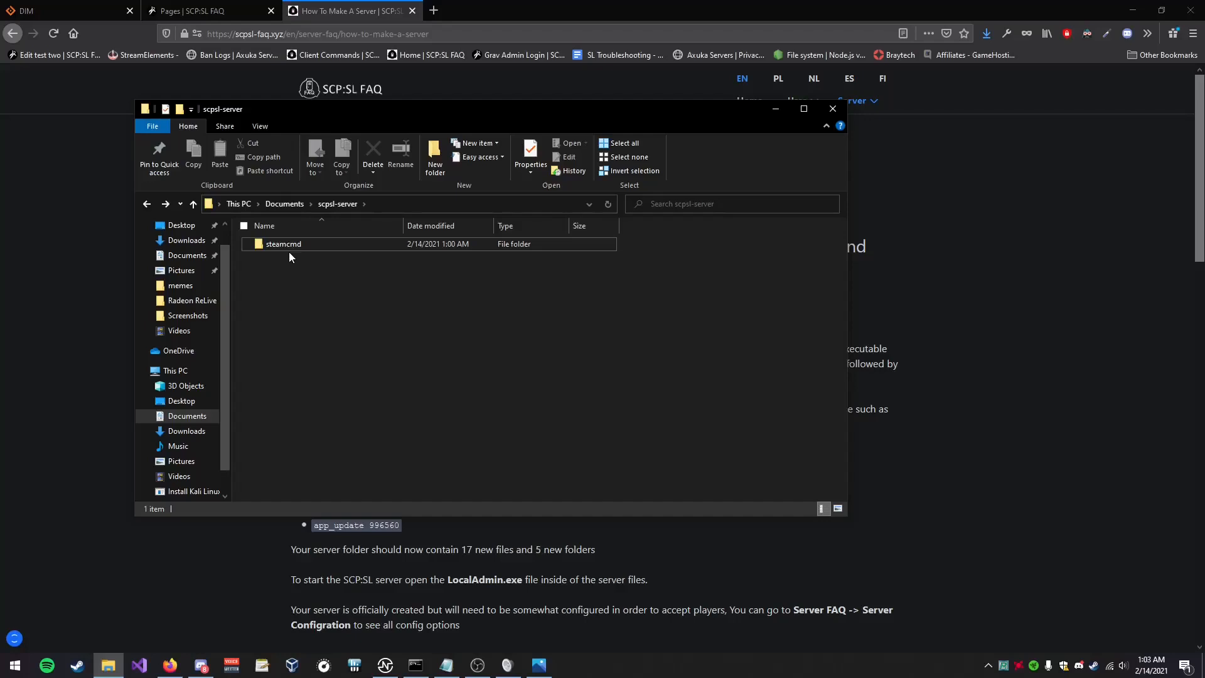
double_click(283, 244)
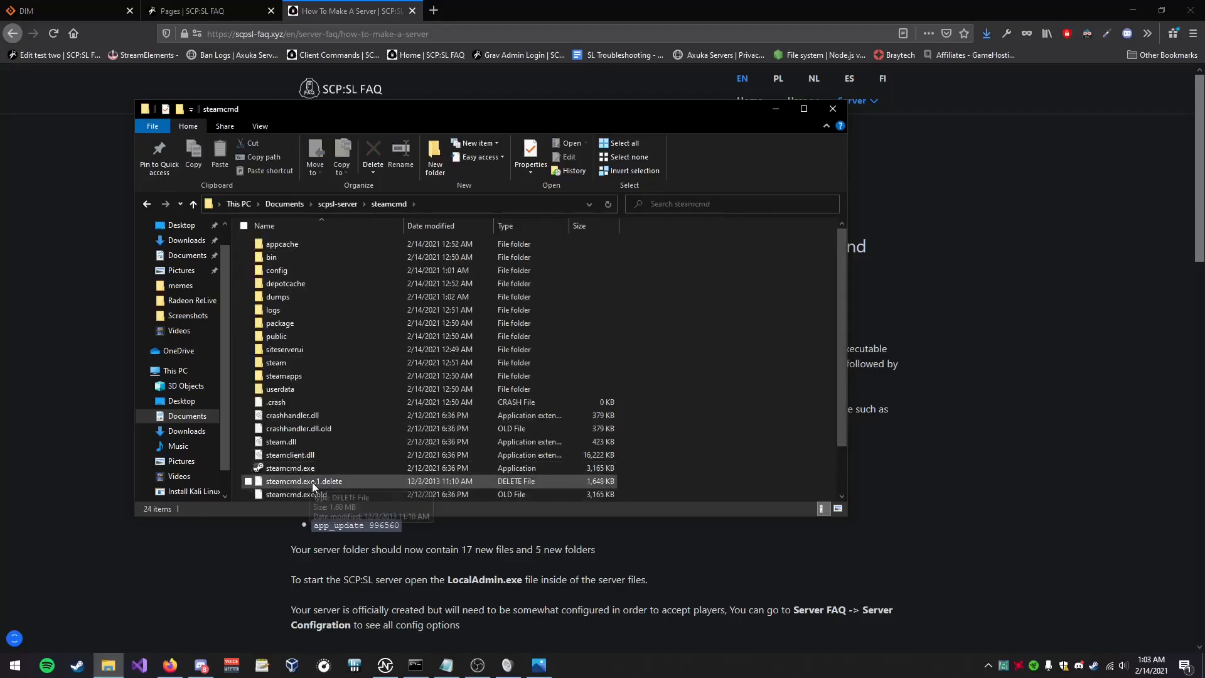
double_click(290, 468)
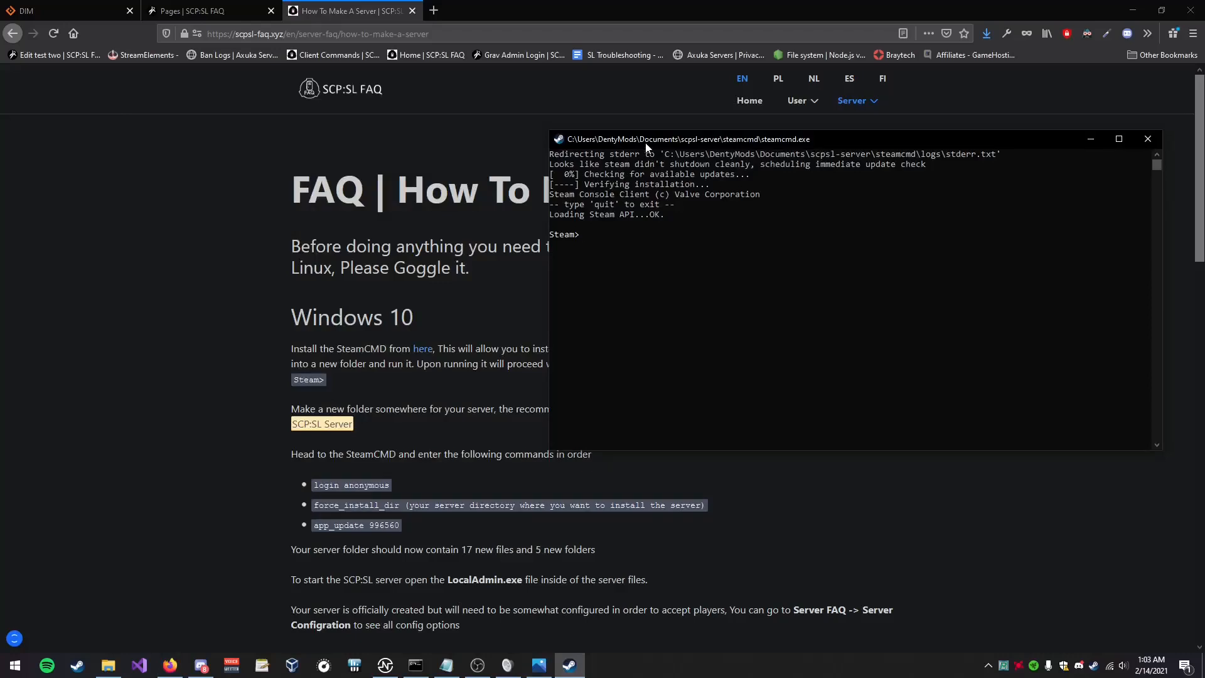
- Log in anonymously and begin entering the force_install_dir command
text(login)
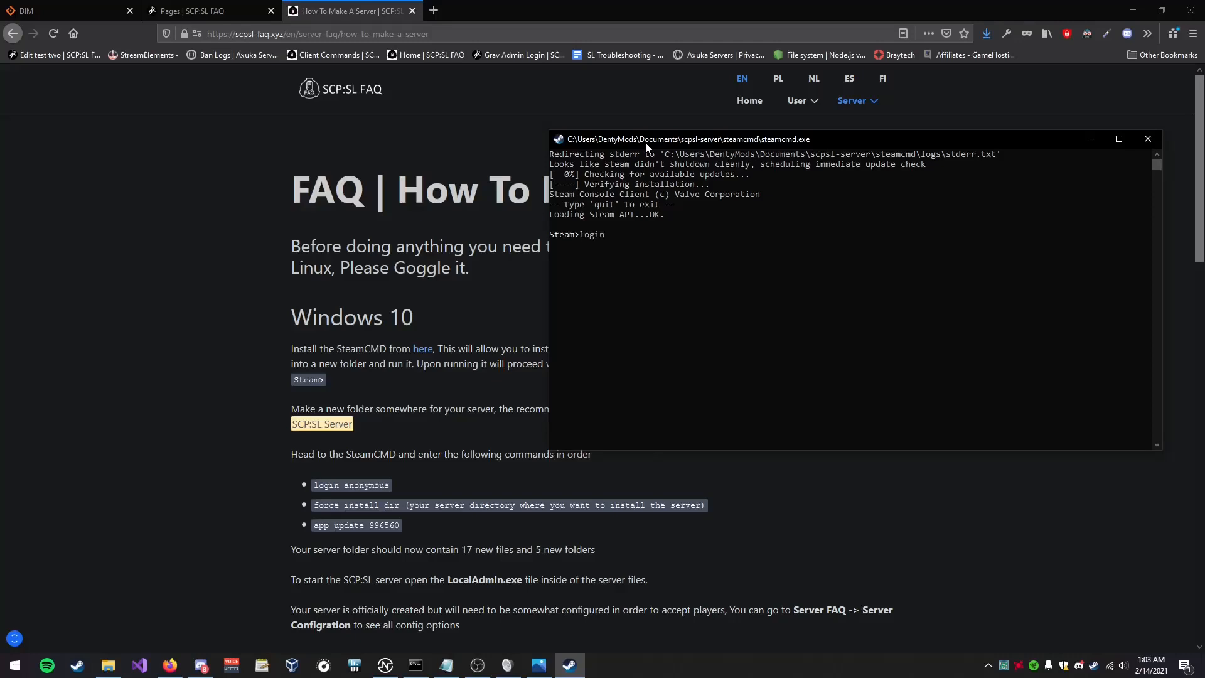
text(anonymous)
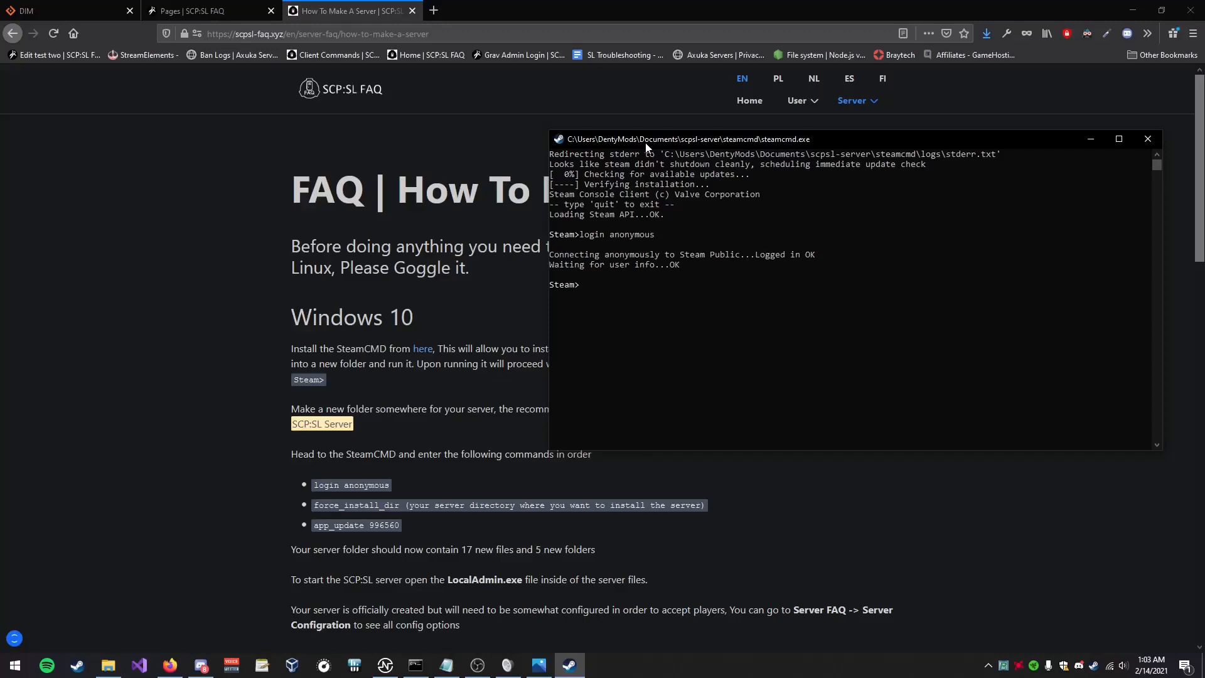
text(force)
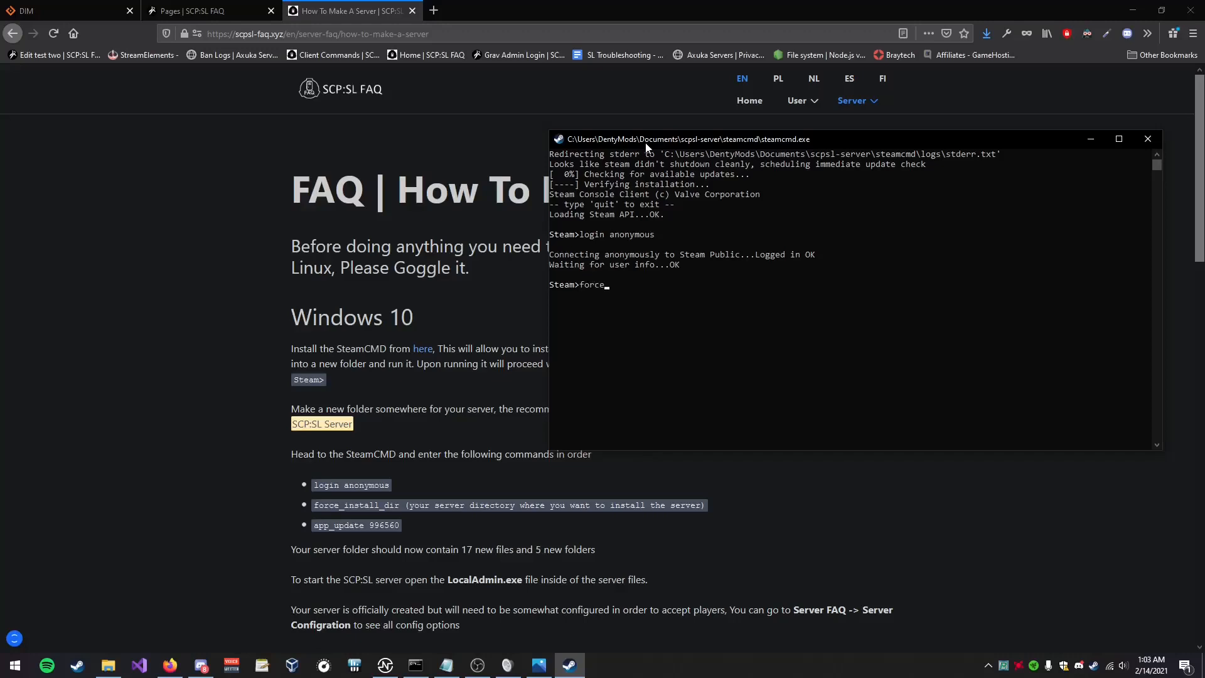
text(_install_d)
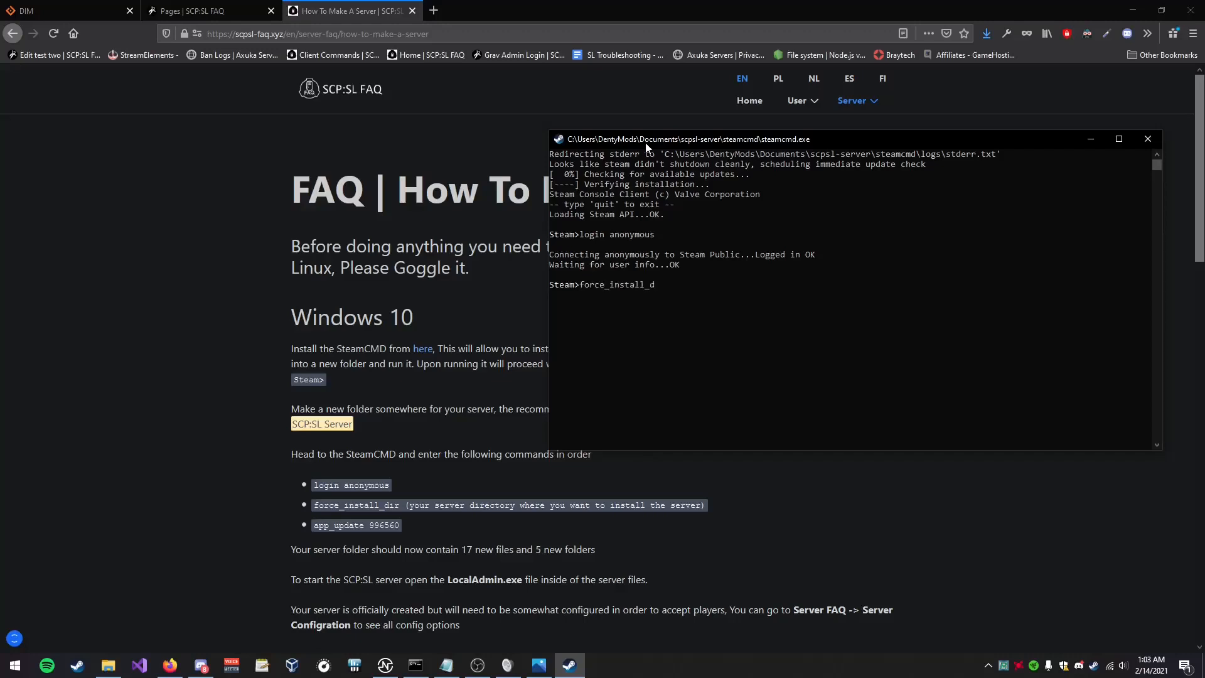
text(ir)
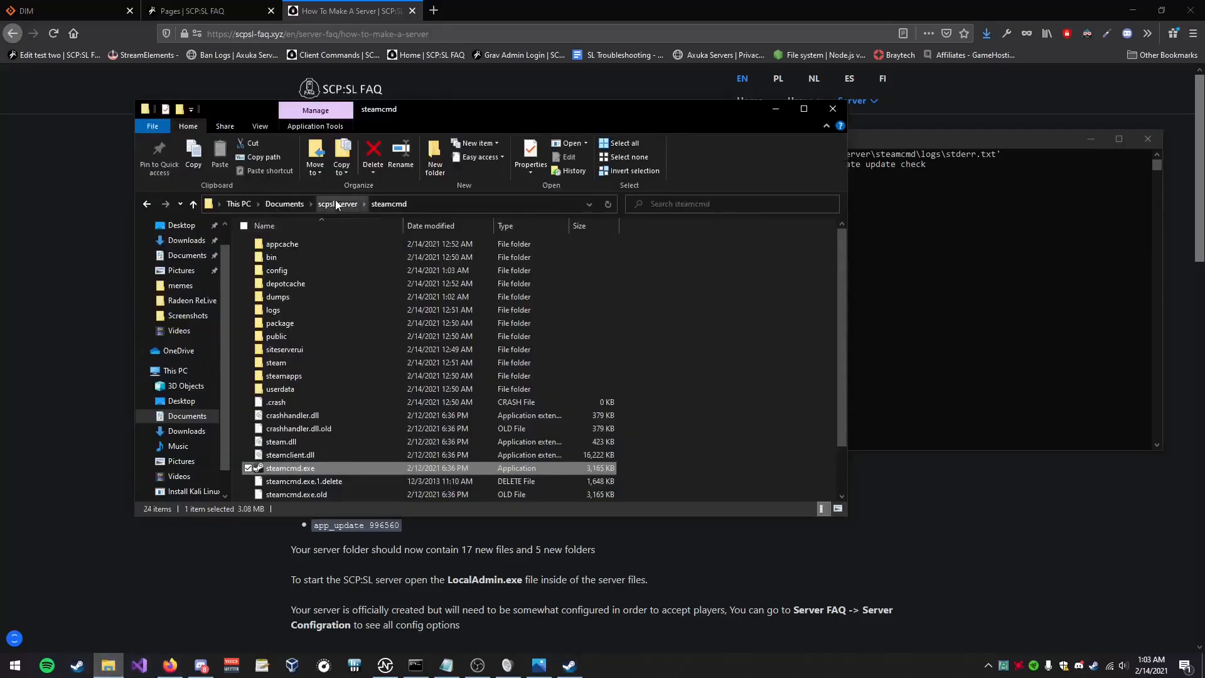
- Navigate Explorer up to the scpsl-server folder to grab its path
click(337, 204)
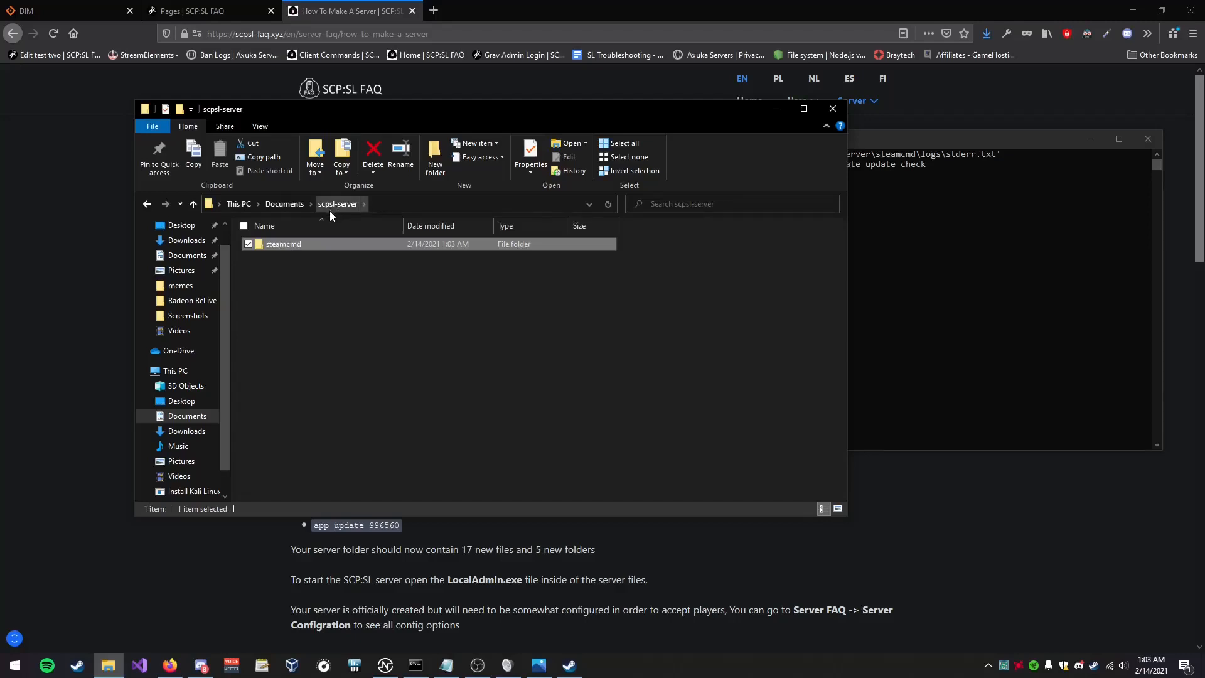
click(343, 337)
text(force_install_dir)
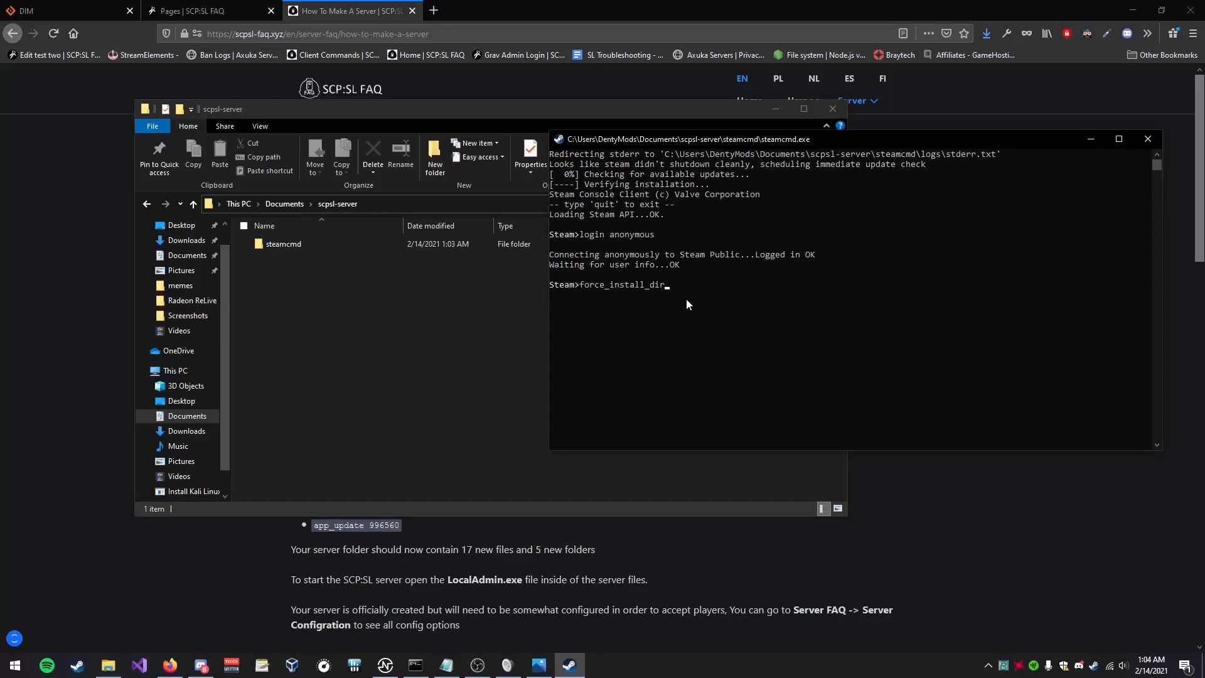
- Set the install dir to C:\Users\DentyMods\Documents\scpsl-server and run app_update 99560, which fails
text(C:\Users\DentyMods\Documents\scpsl-server)
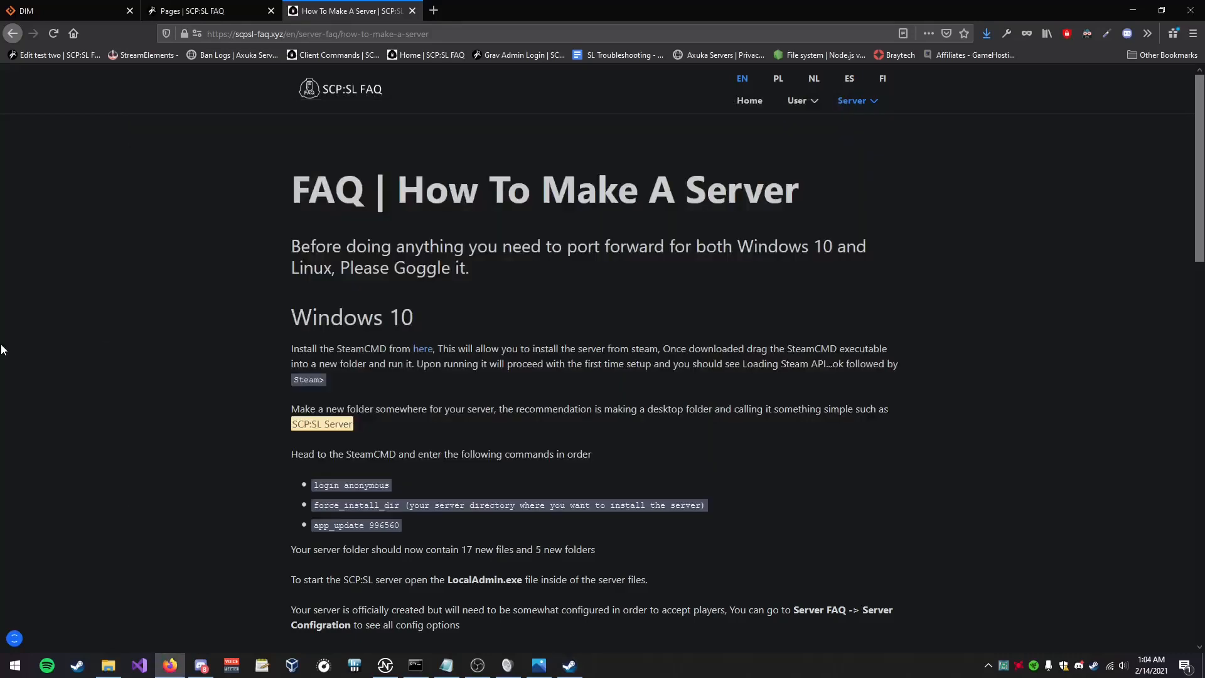
click(569, 666)
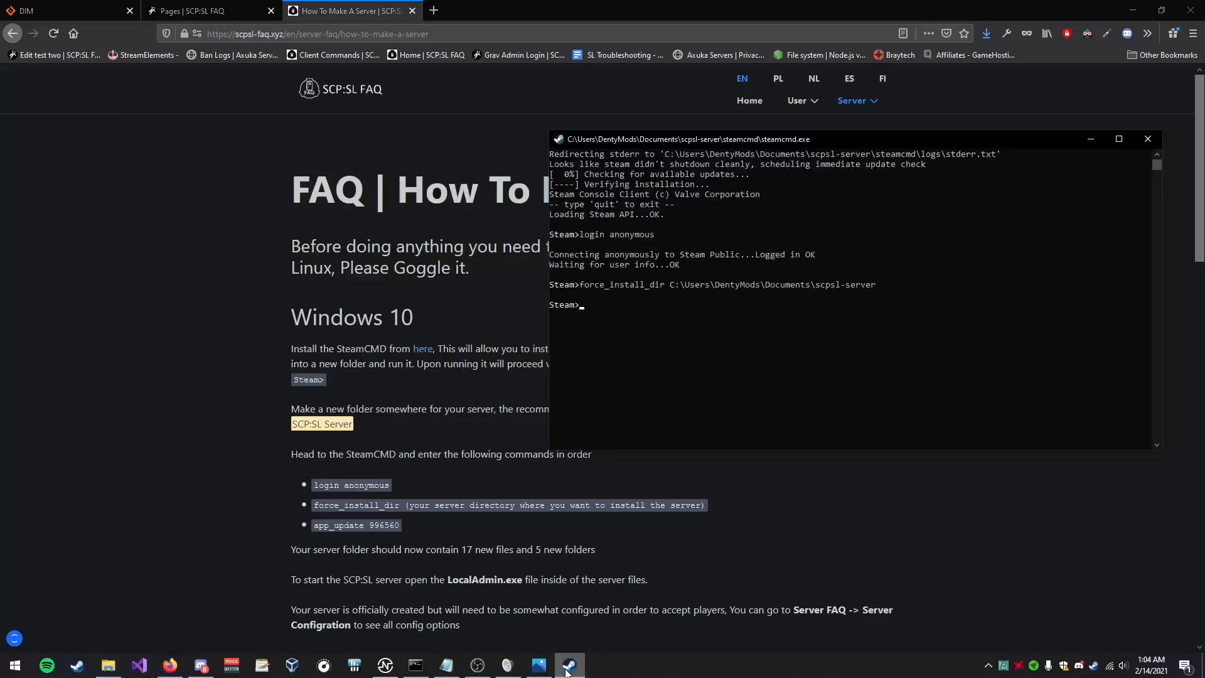
text(app_update)
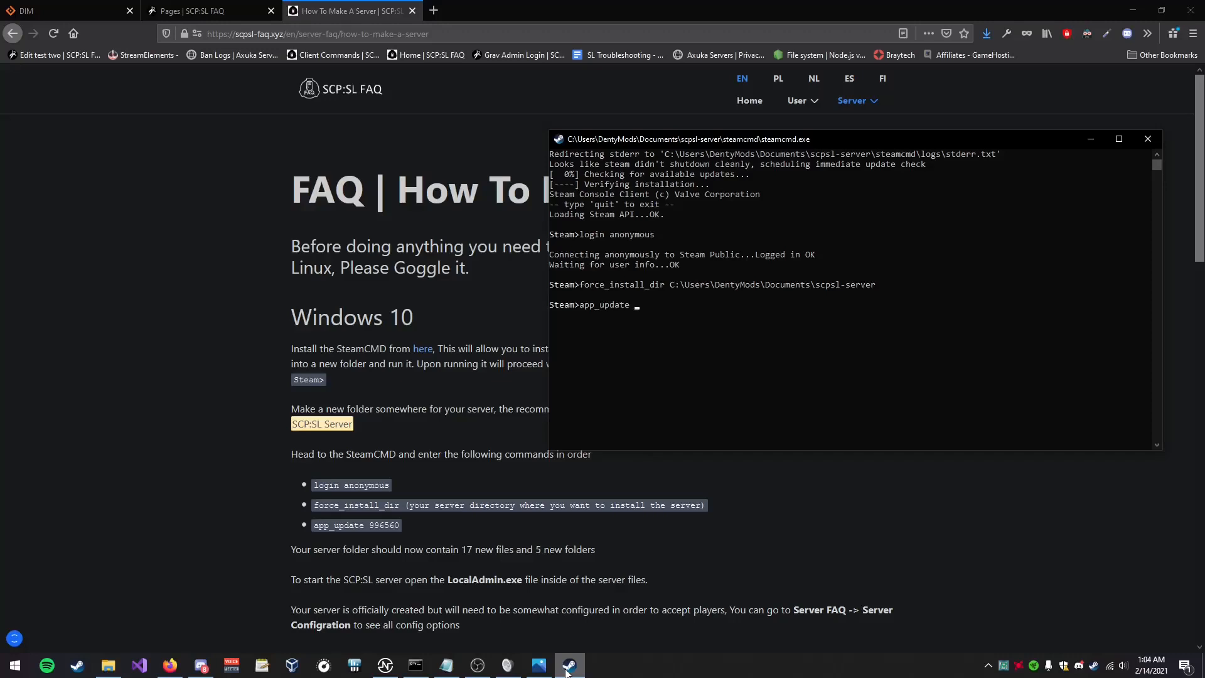
text(995)
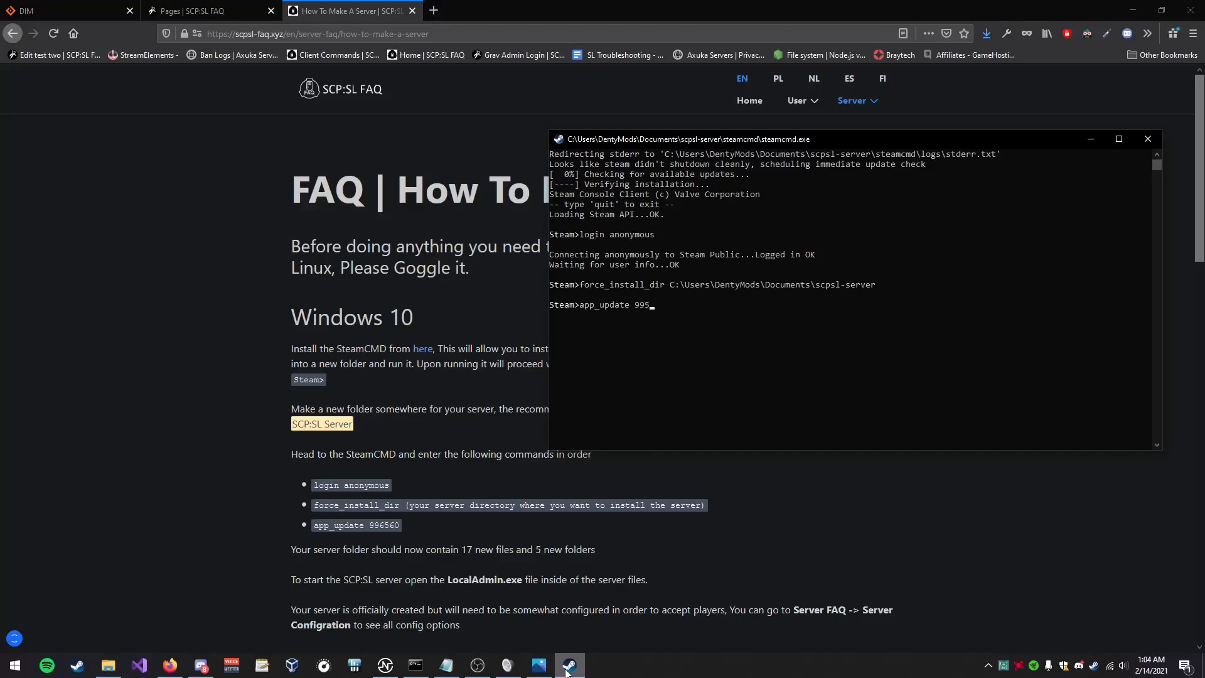
text(60)
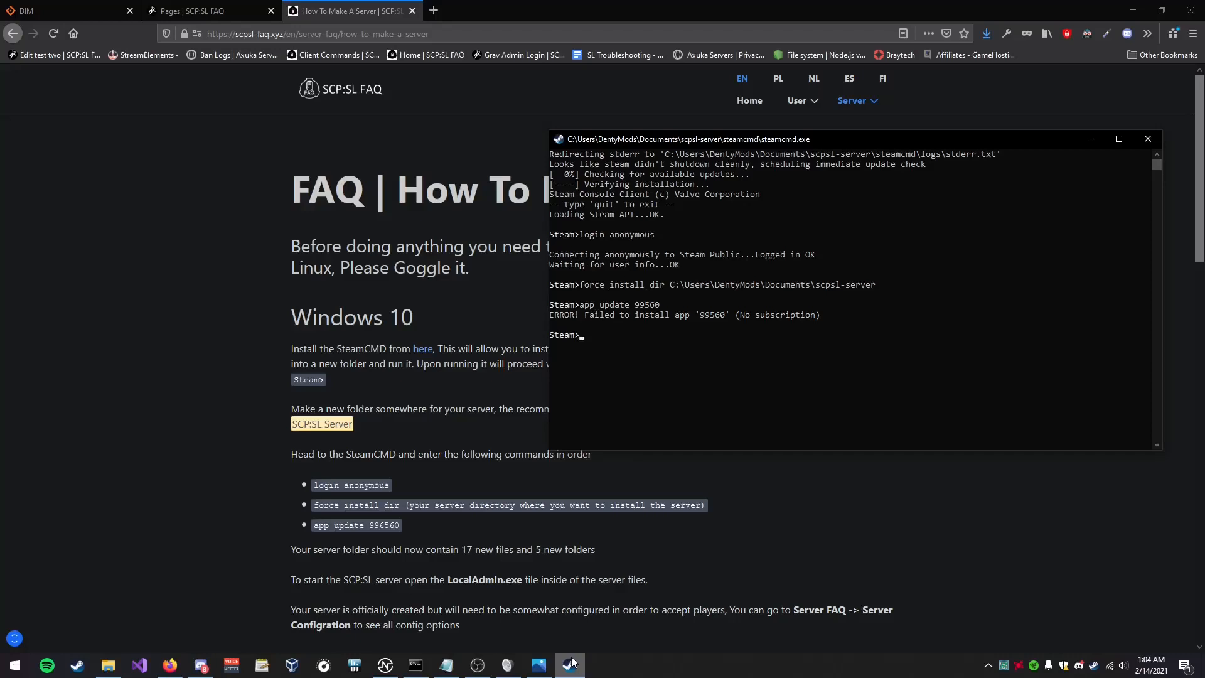
- Check the scpsl-server folder for the new steamapps folder, then start retyping app_update
click(108, 666)
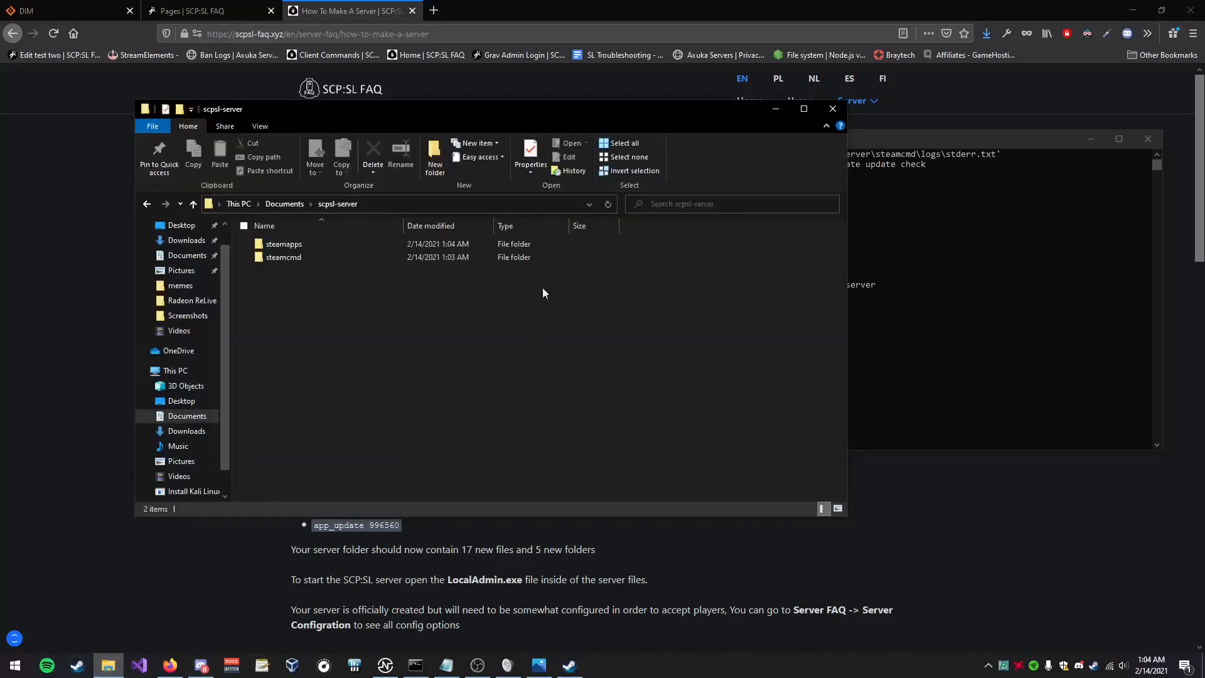
click(284, 243)
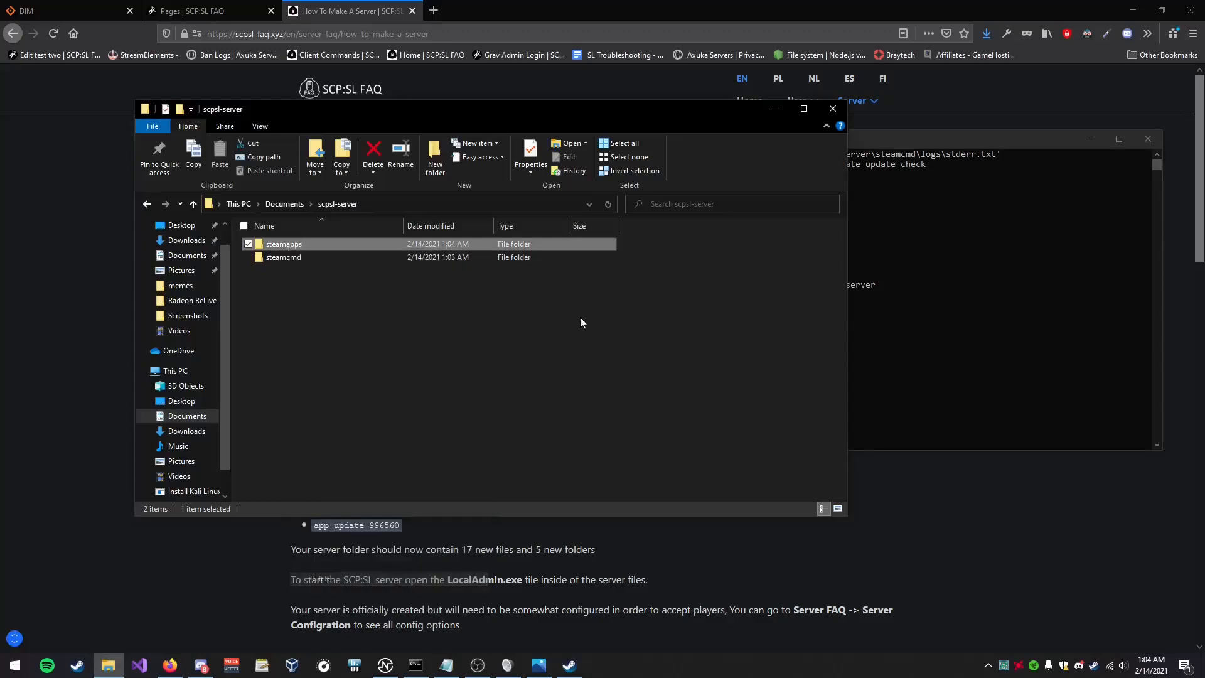
click(569, 666)
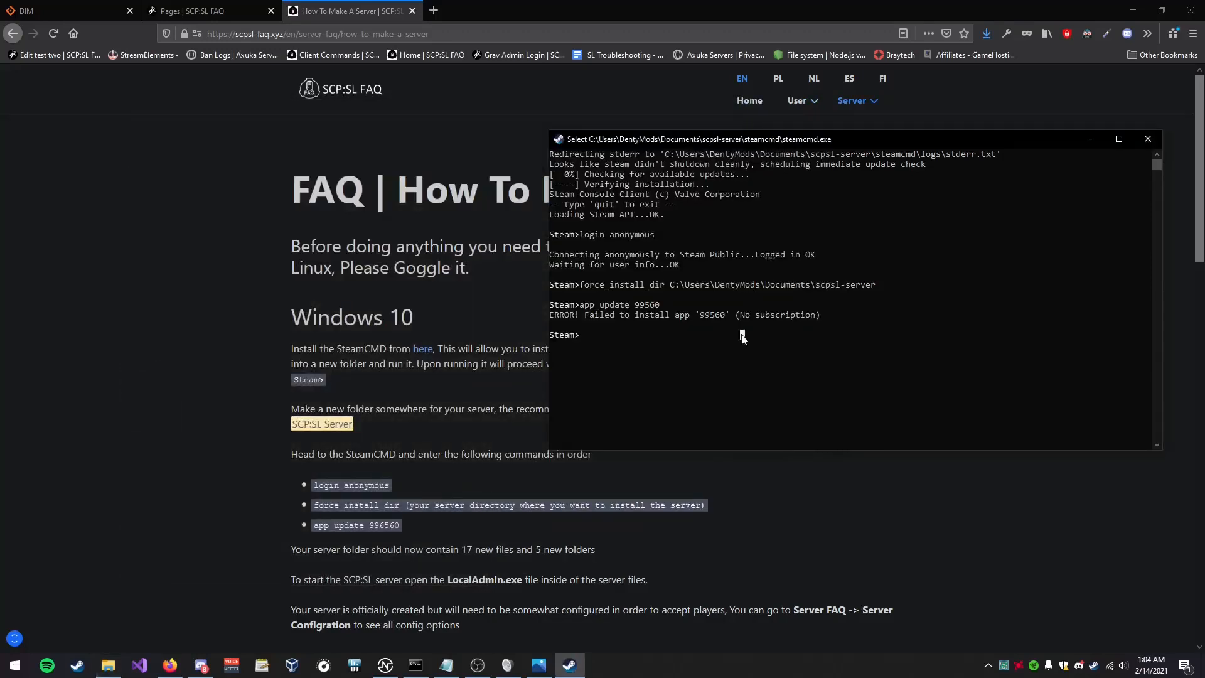
text(app_update)
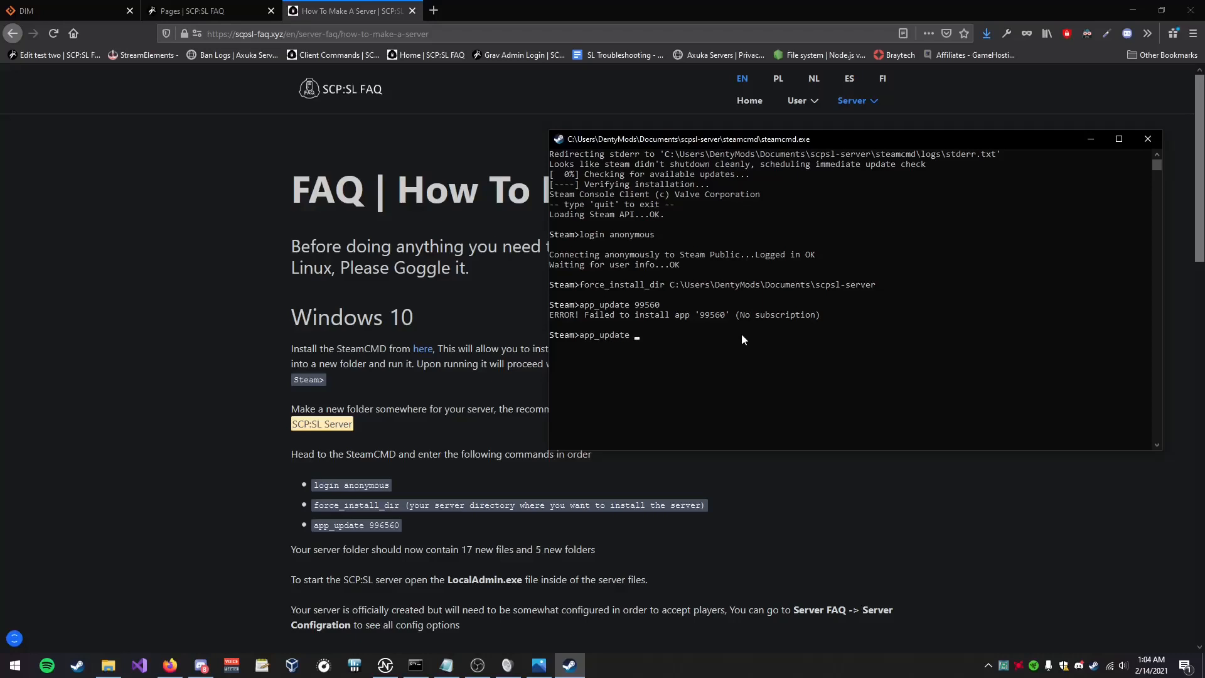
- Run app_update 996560 until App 996560 reports fully installed
text(99)
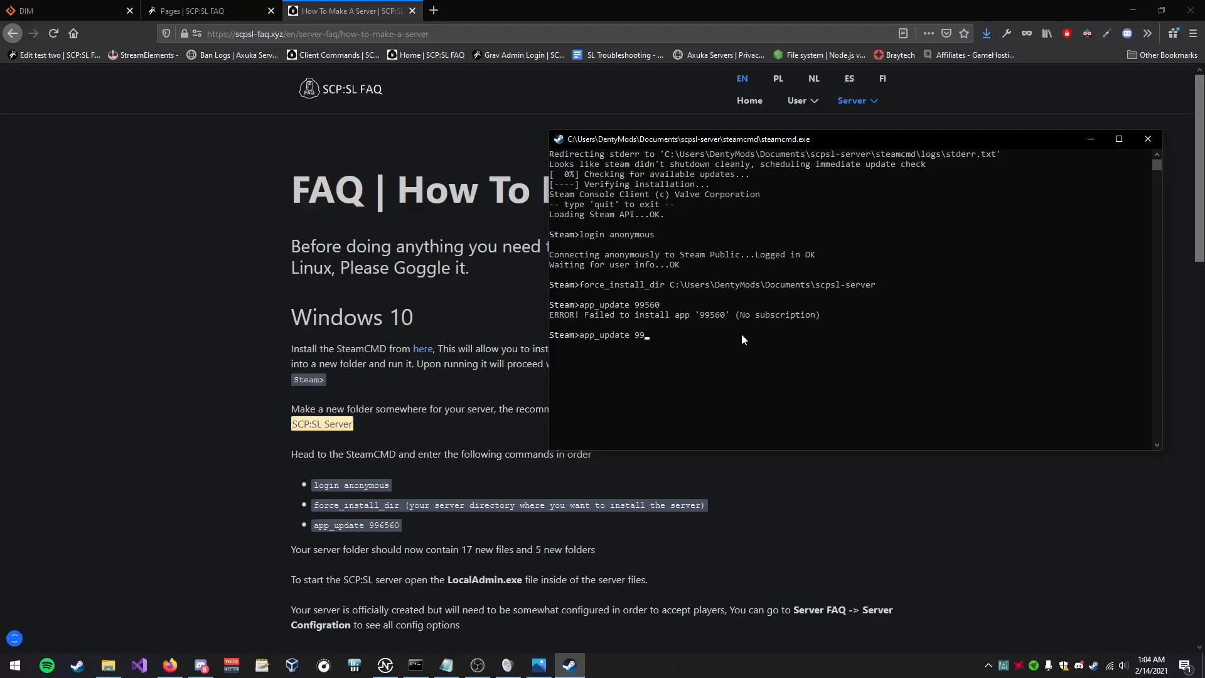
text(560)
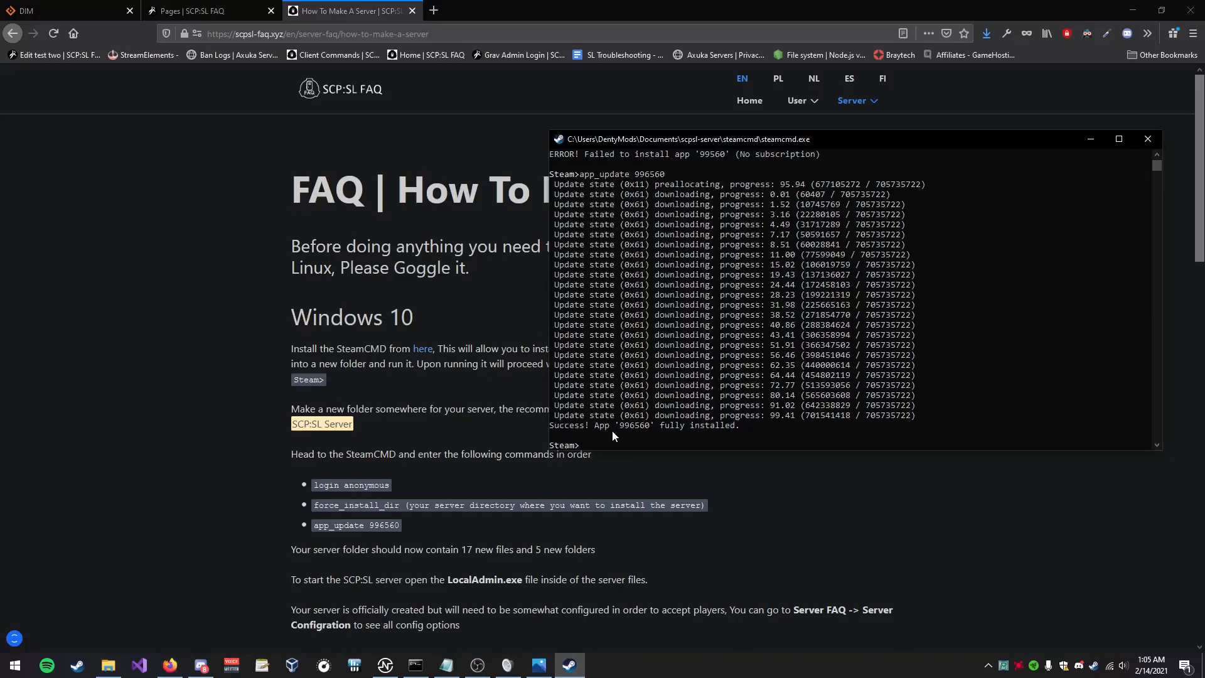
mouse_move(716, 378)
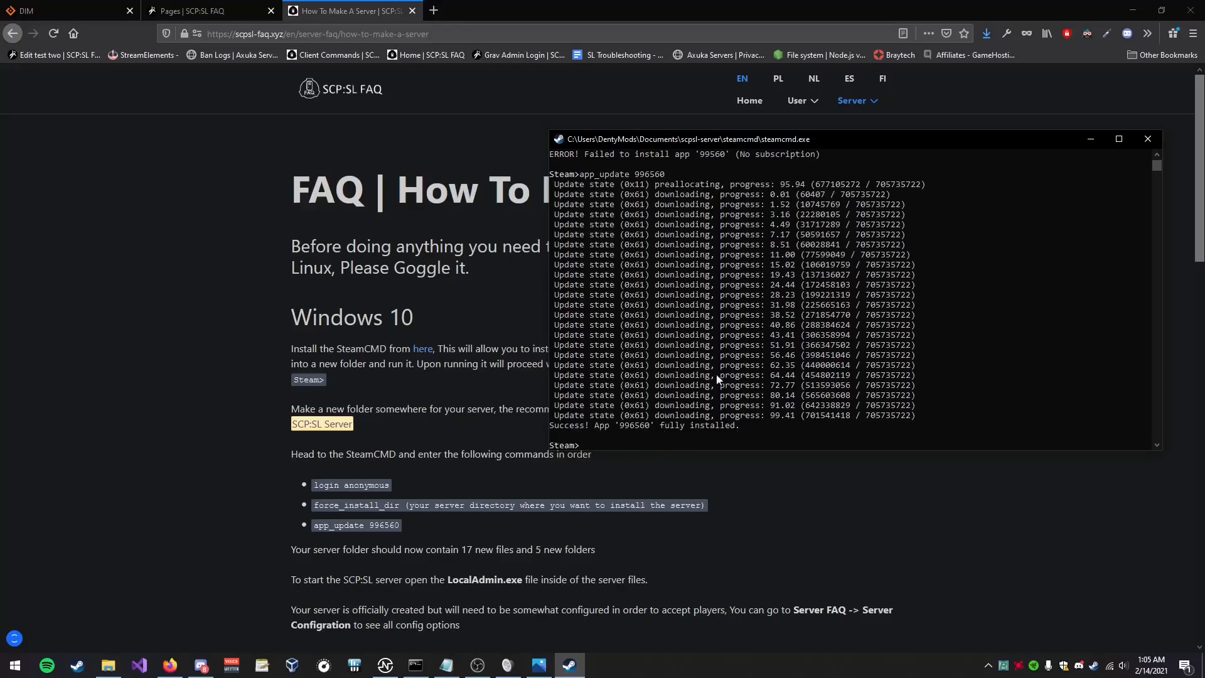
- View the scpsl-server folder now listing LocalAdmin.exe, SCPSL.exe and the other server files
click(108, 666)
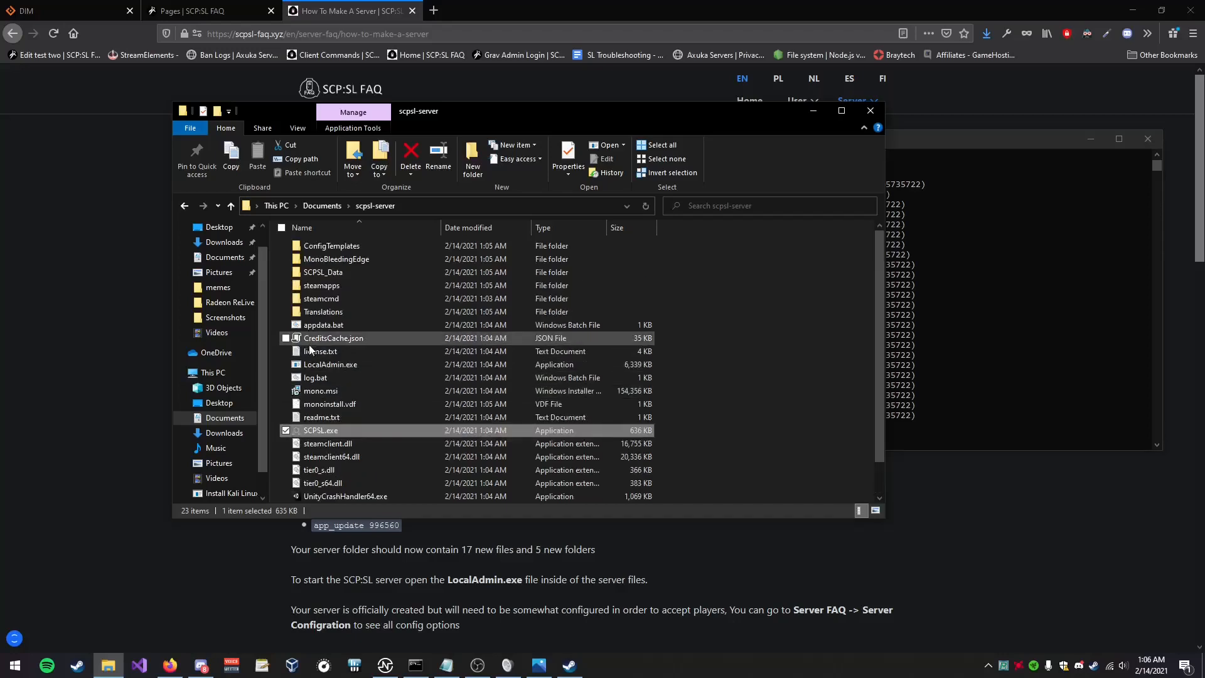
mouse_move(346, 364)
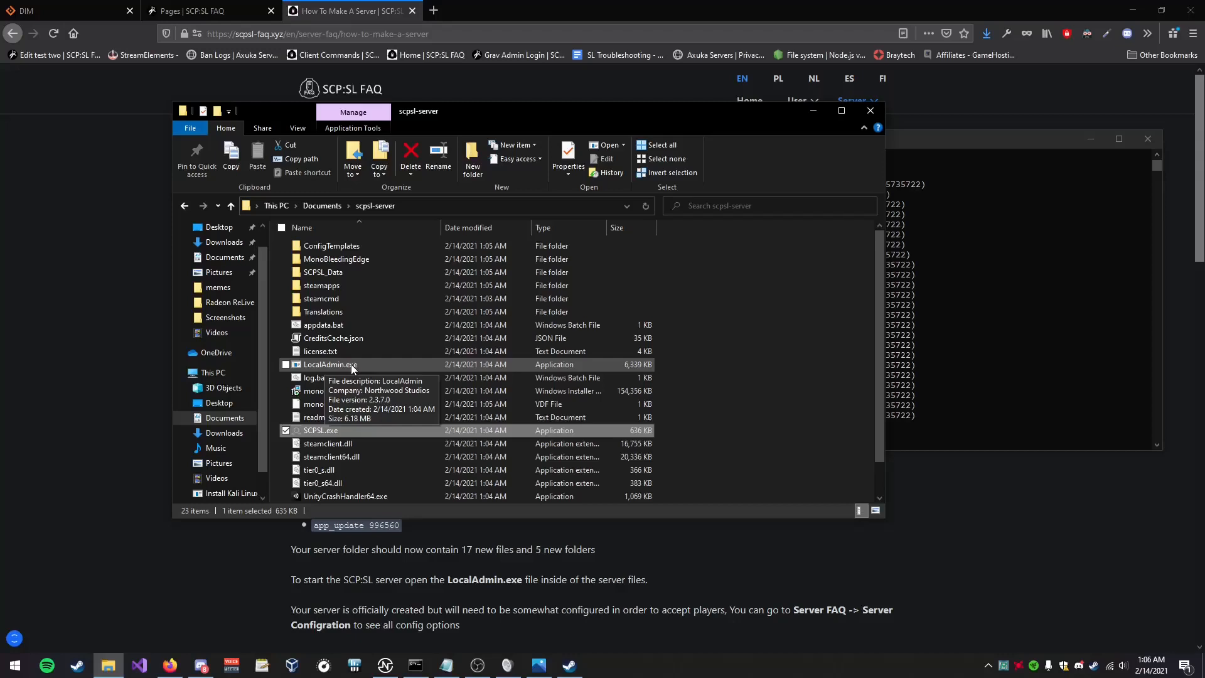
- Launch LocalAdmin.exe and start the server on port 7777
double_click(330, 364)
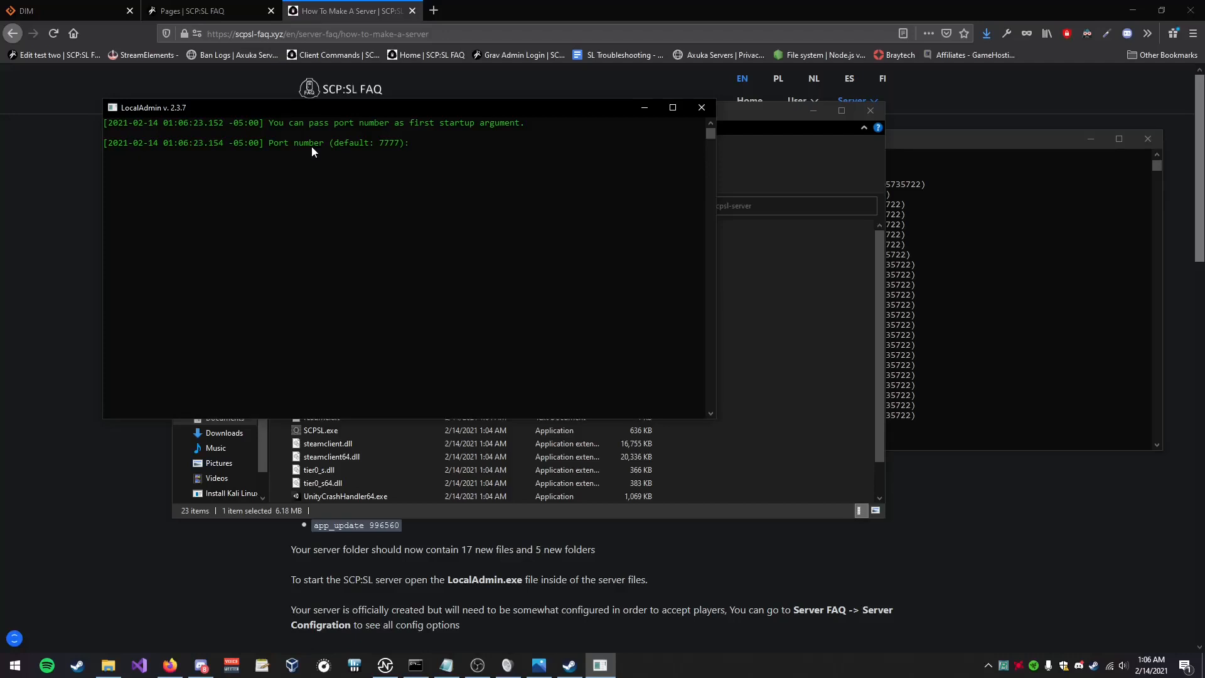
text(7)
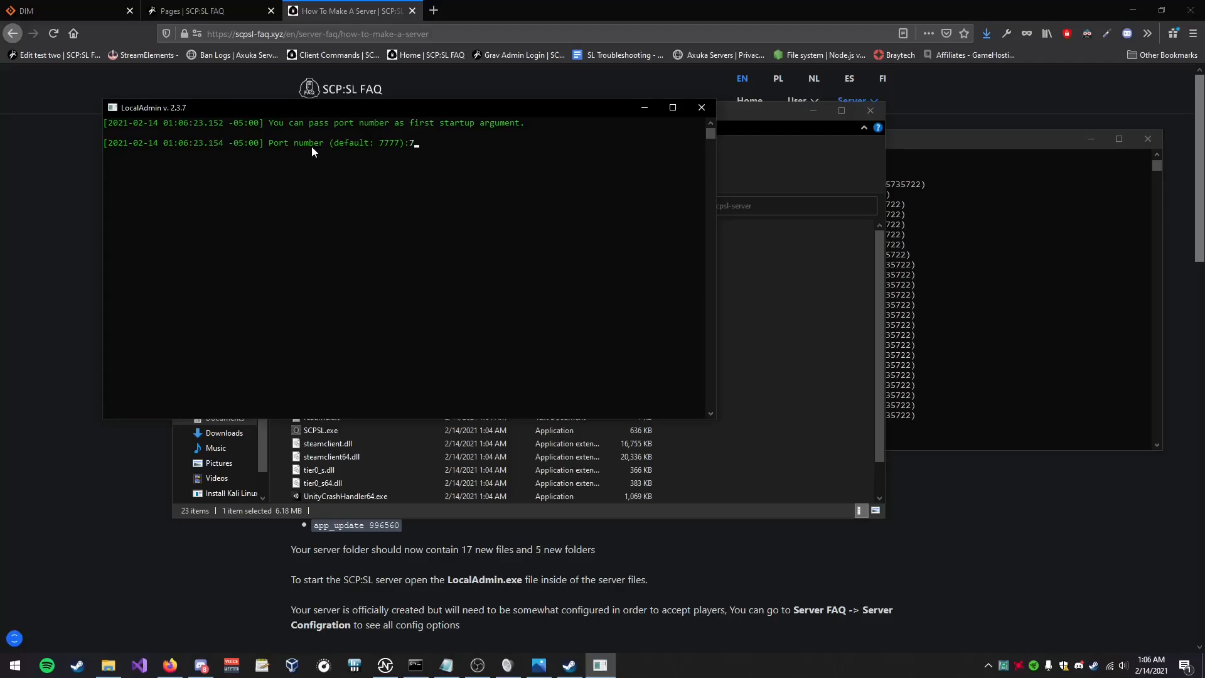
text(777)
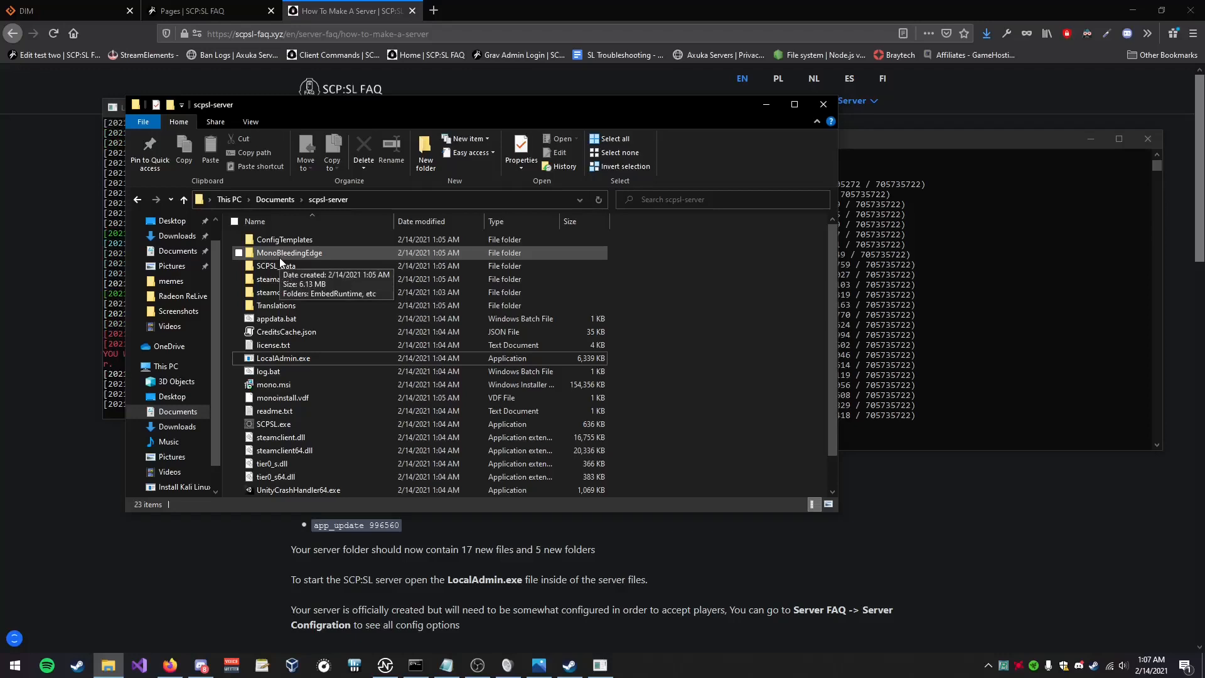
mouse_move(118, 272)
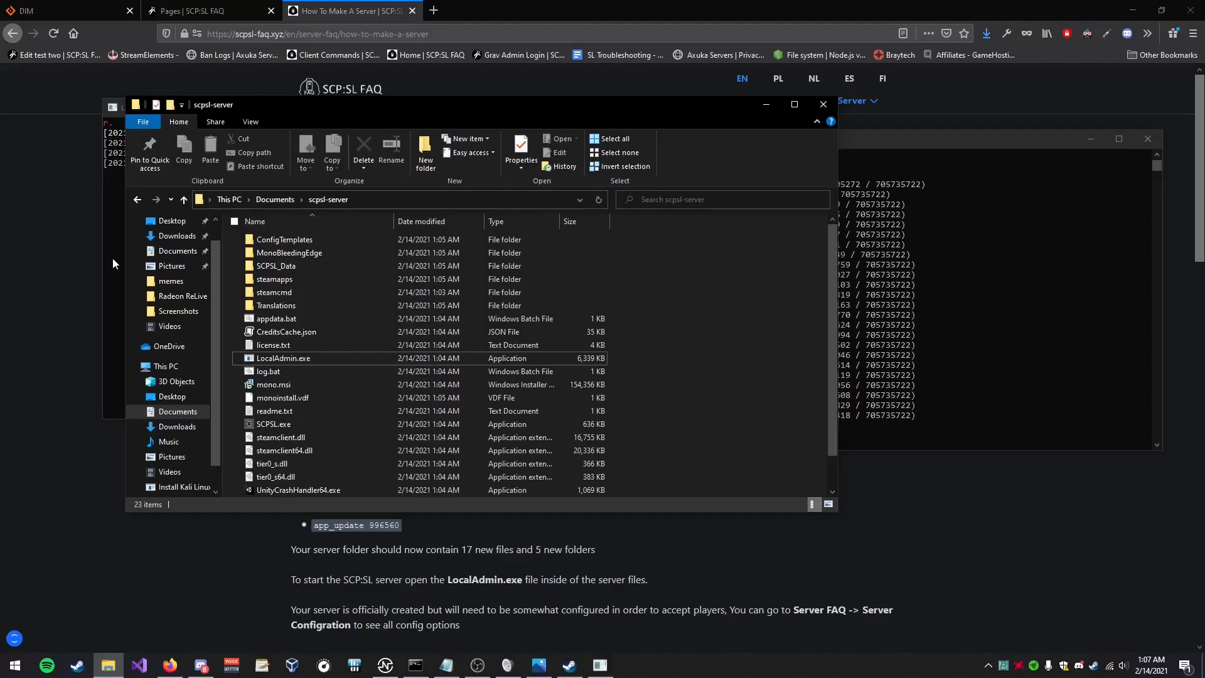
- Confirm the server on port 7777 is waiting for players, then launch the game
double_click(282, 358)
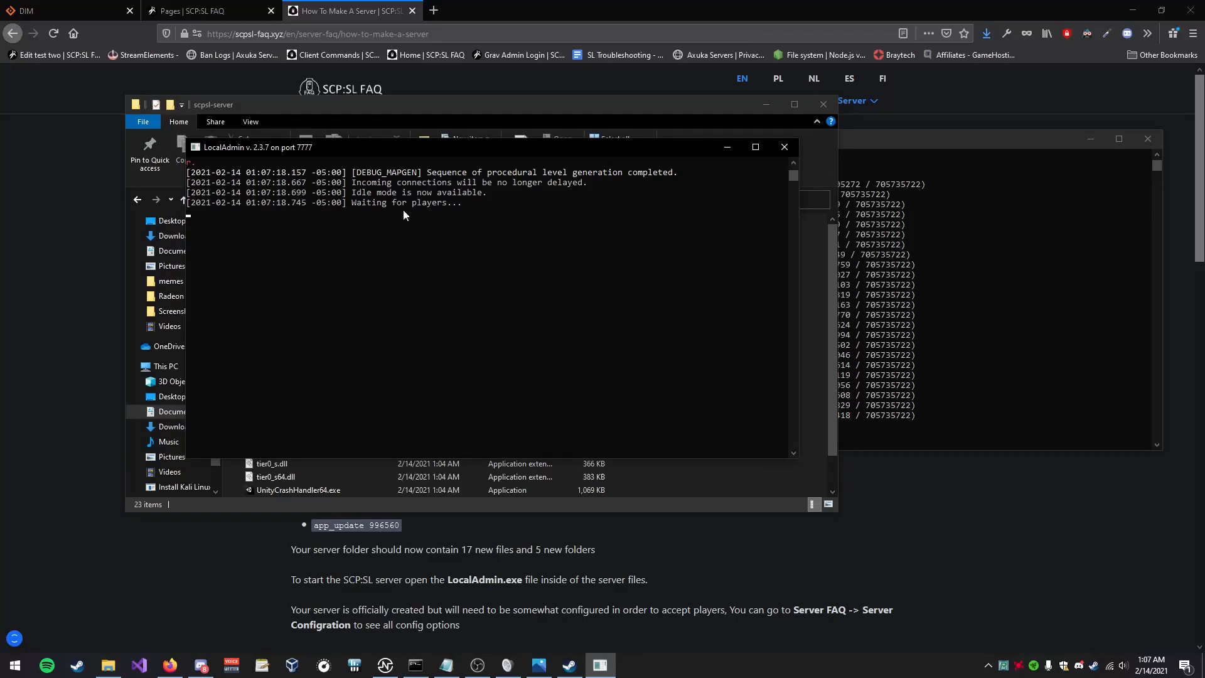
mouse_move(198, 172)
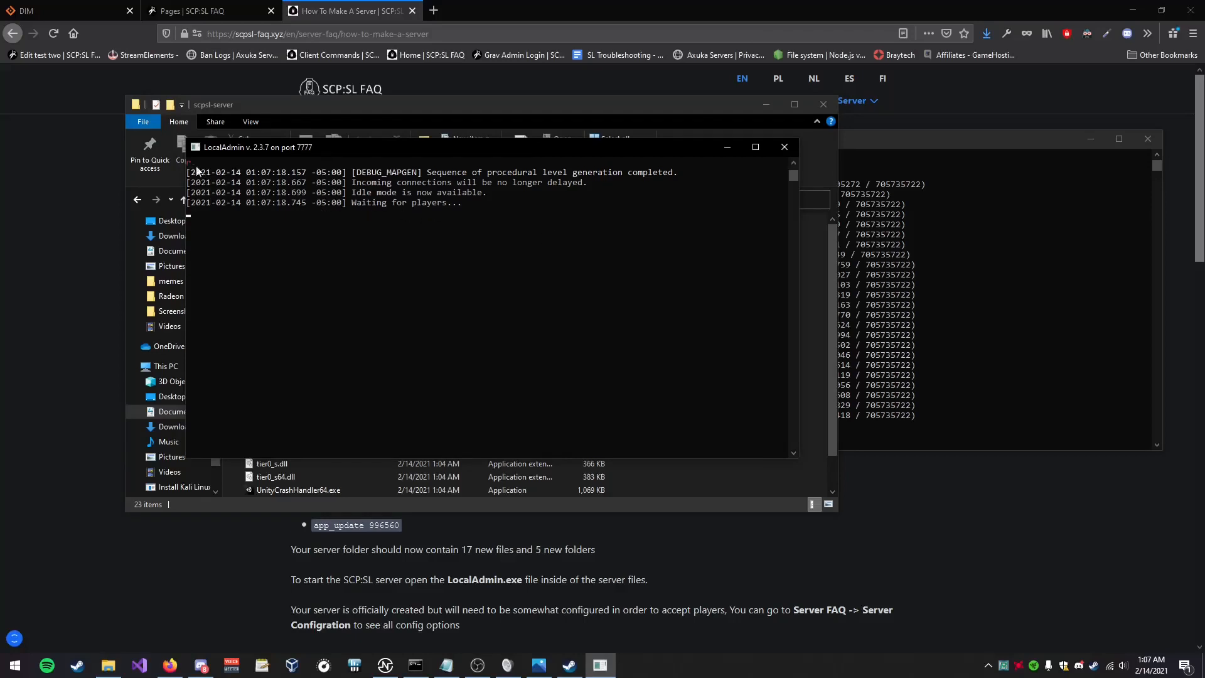
mouse_move(474, 313)
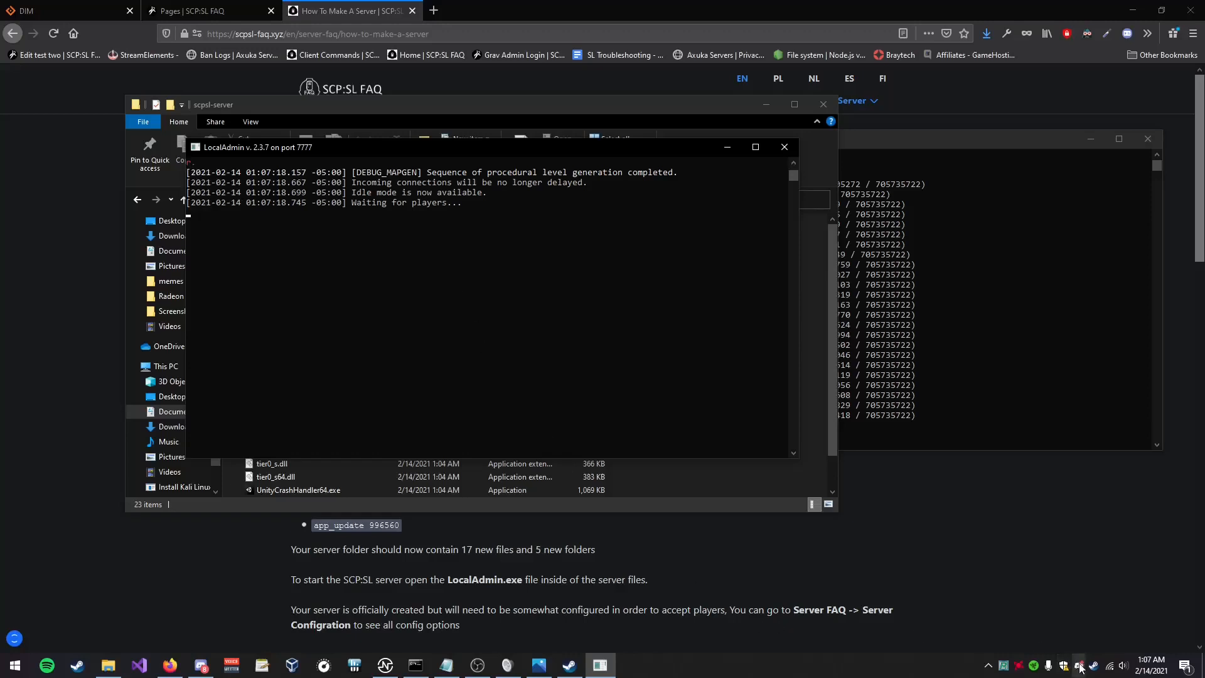
click(1080, 665)
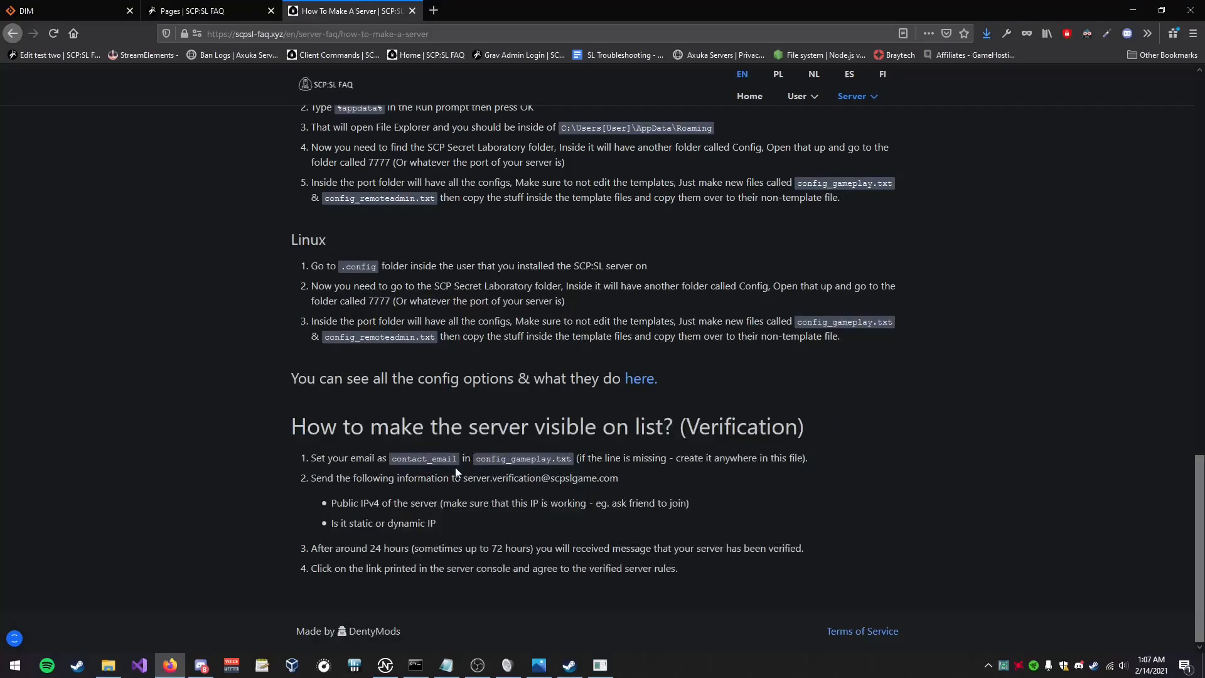
mouse_move(1097, 574)
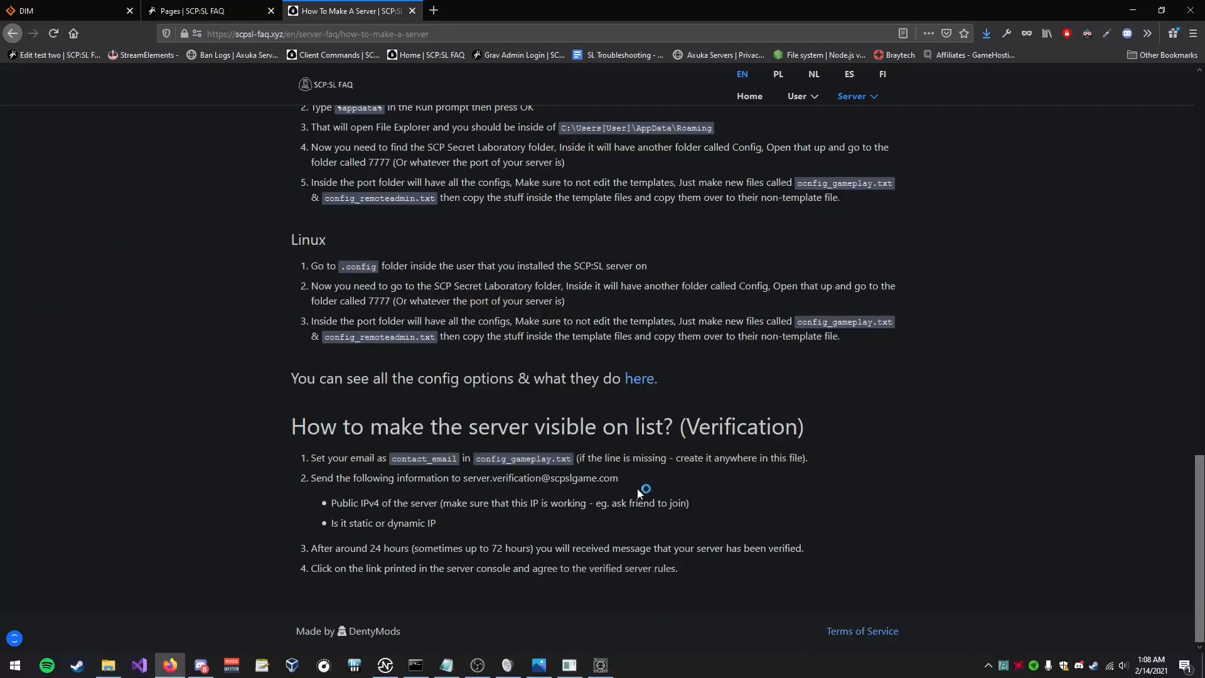
mouse_move(637, 494)
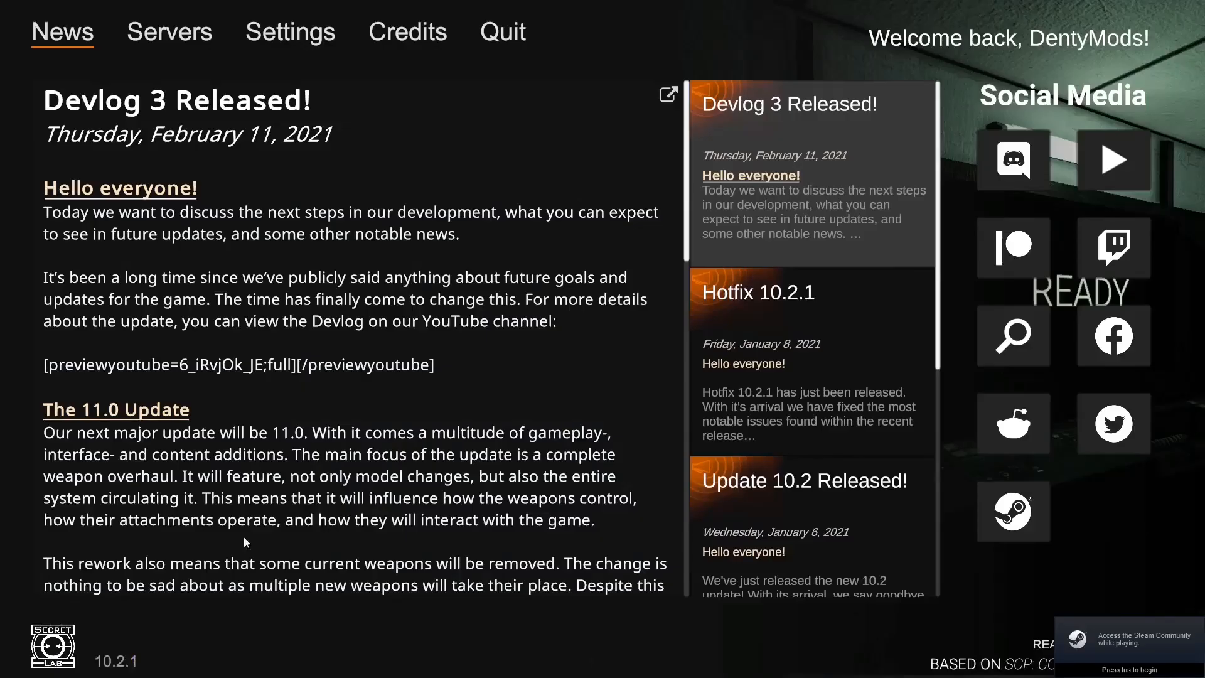
- Direct Connect to localhost from the Servers menu to join the local server
click(169, 32)
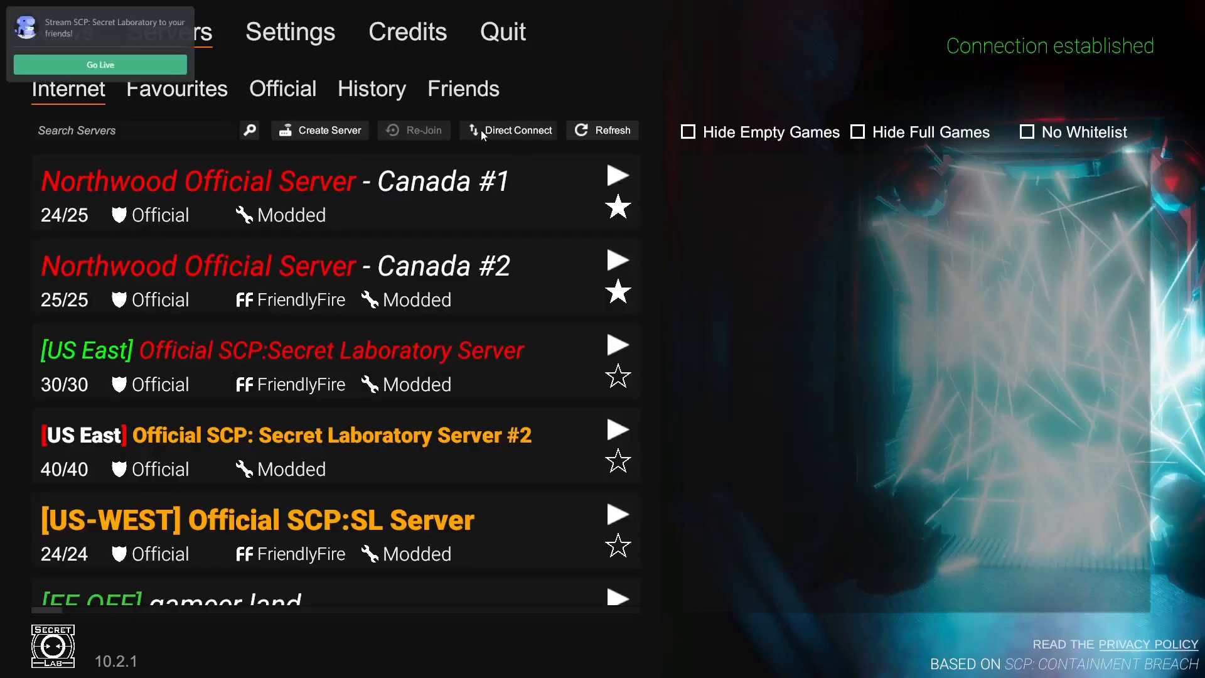
click(511, 129)
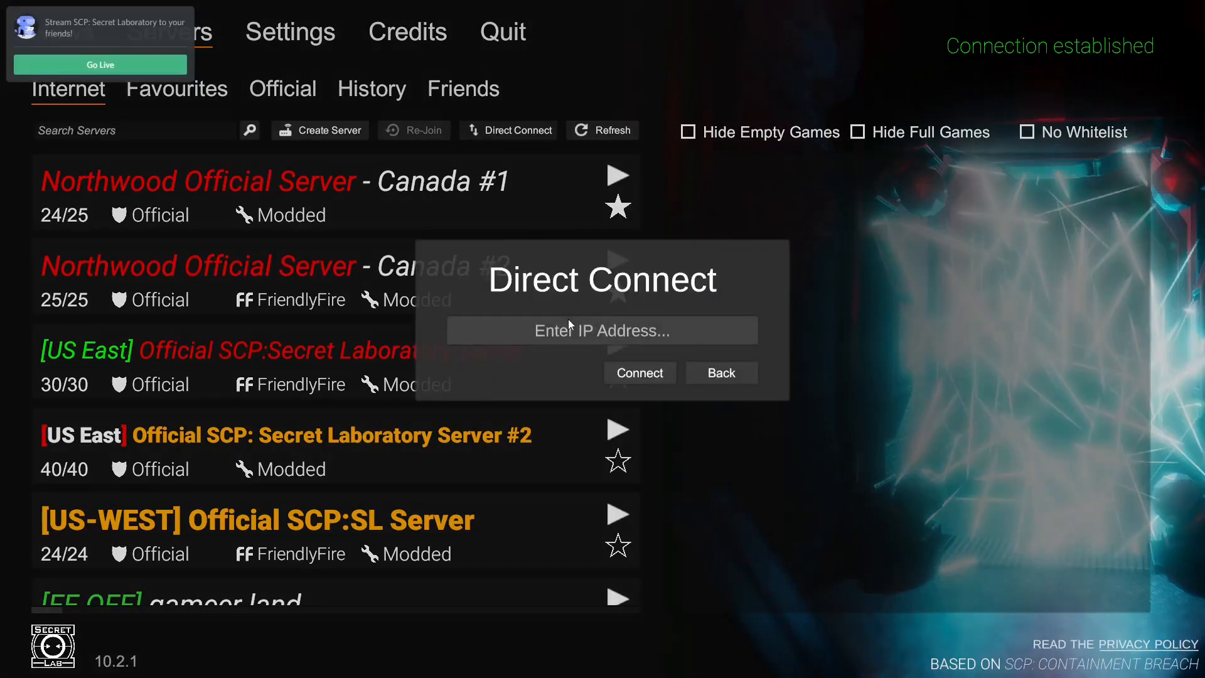
text(localhost)
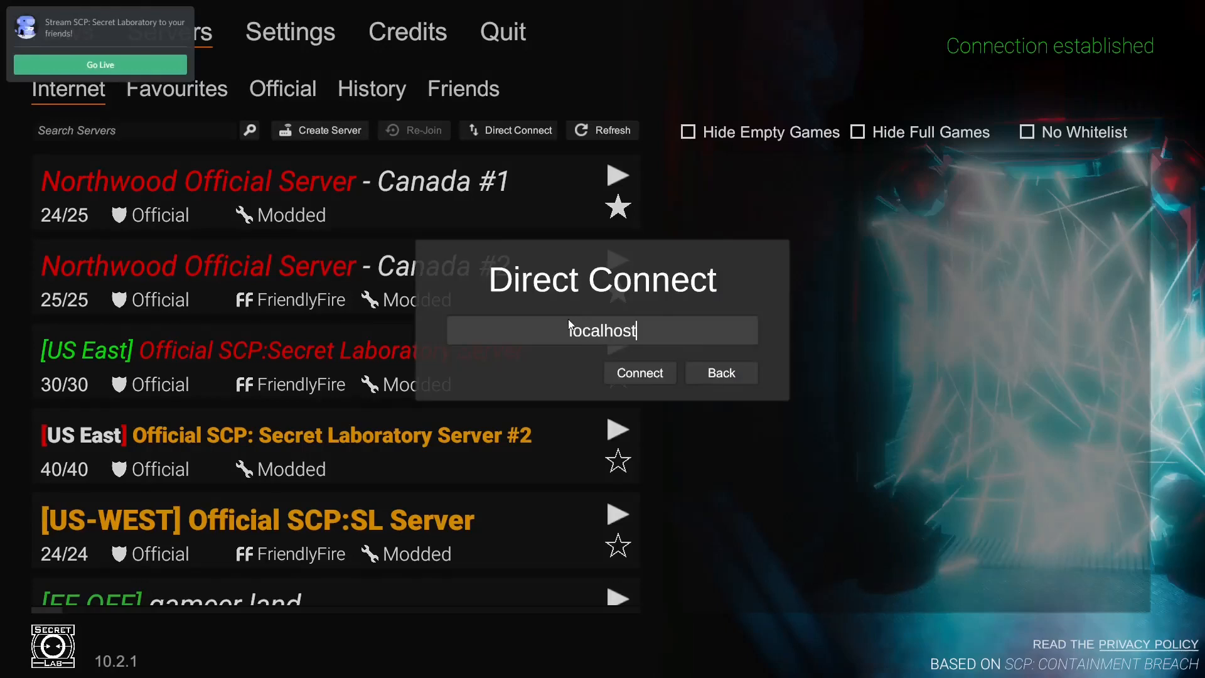
click(639, 372)
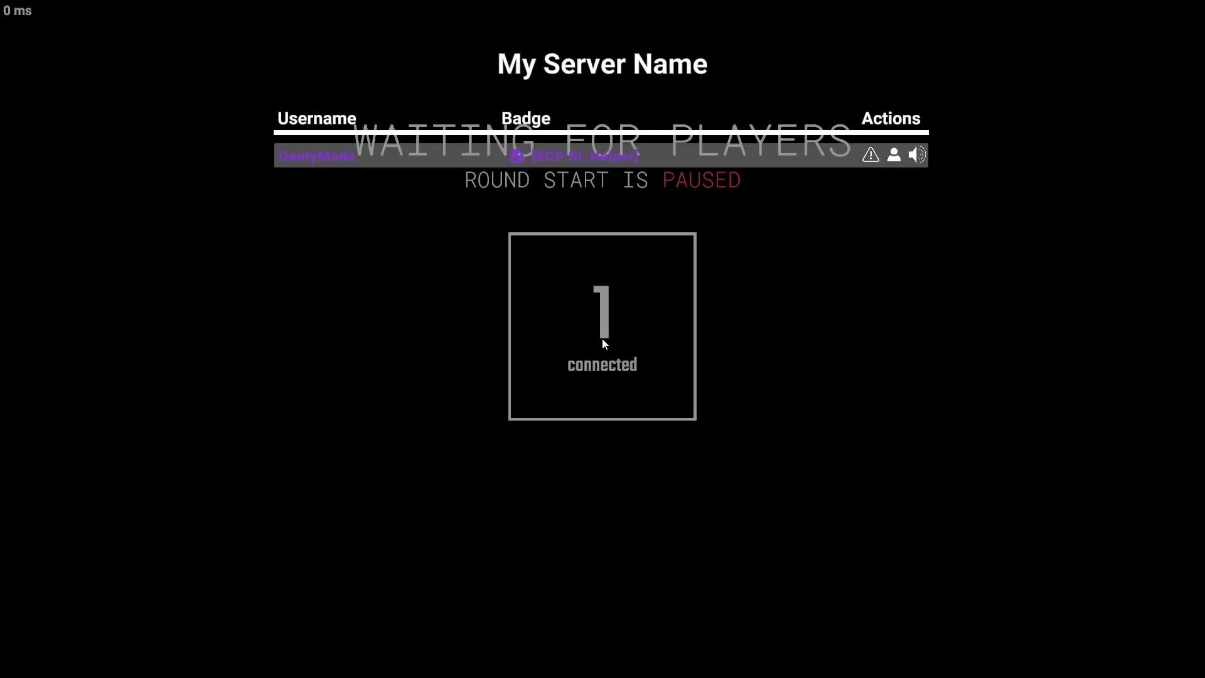
mouse_move(573, 77)
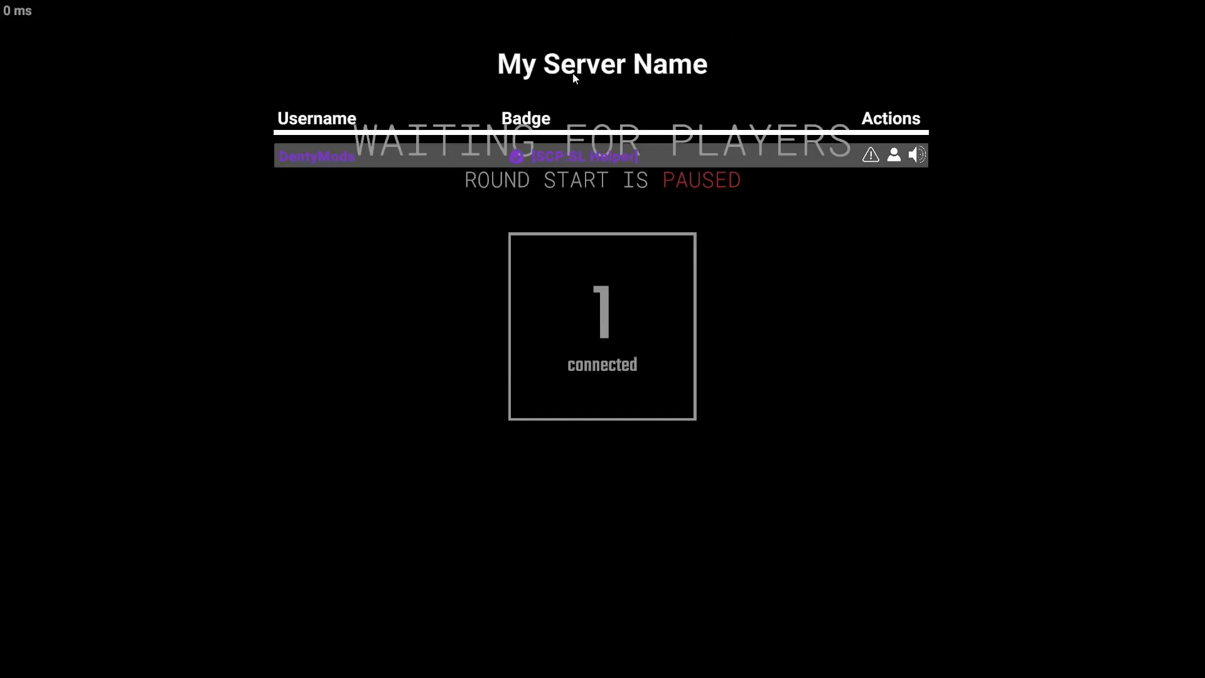
mouse_move(547, 98)
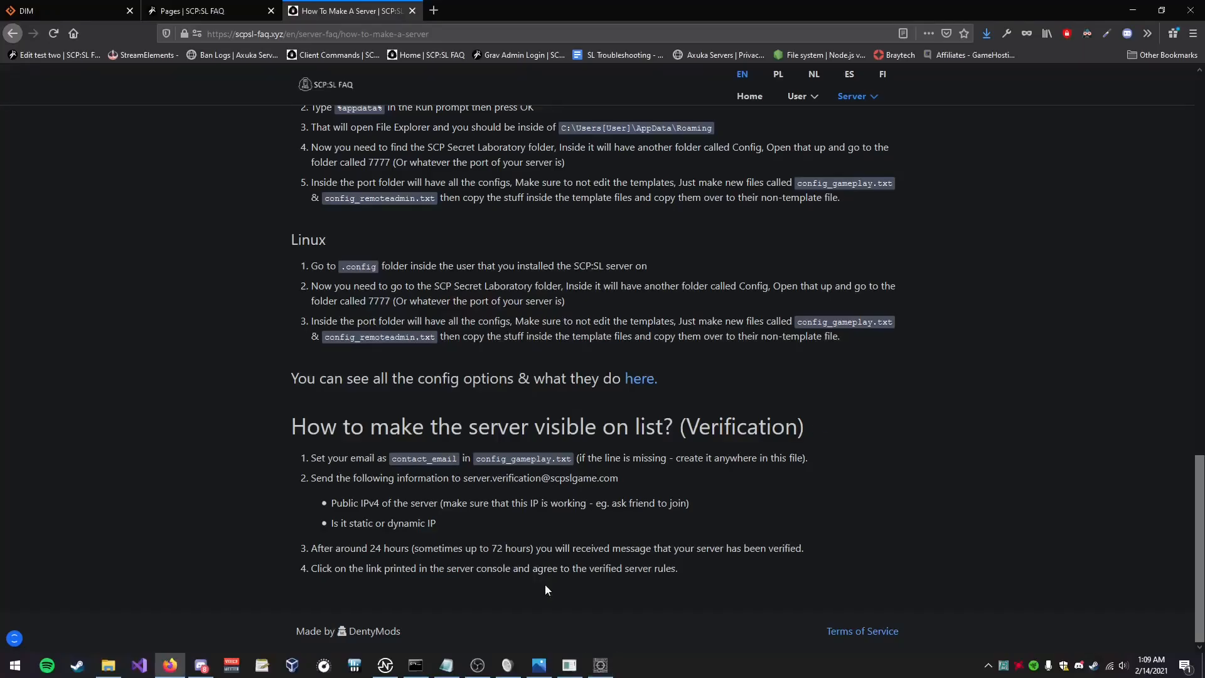
- Bring up the LocalAdmin console showing the player authenticated as DentyMods
click(569, 666)
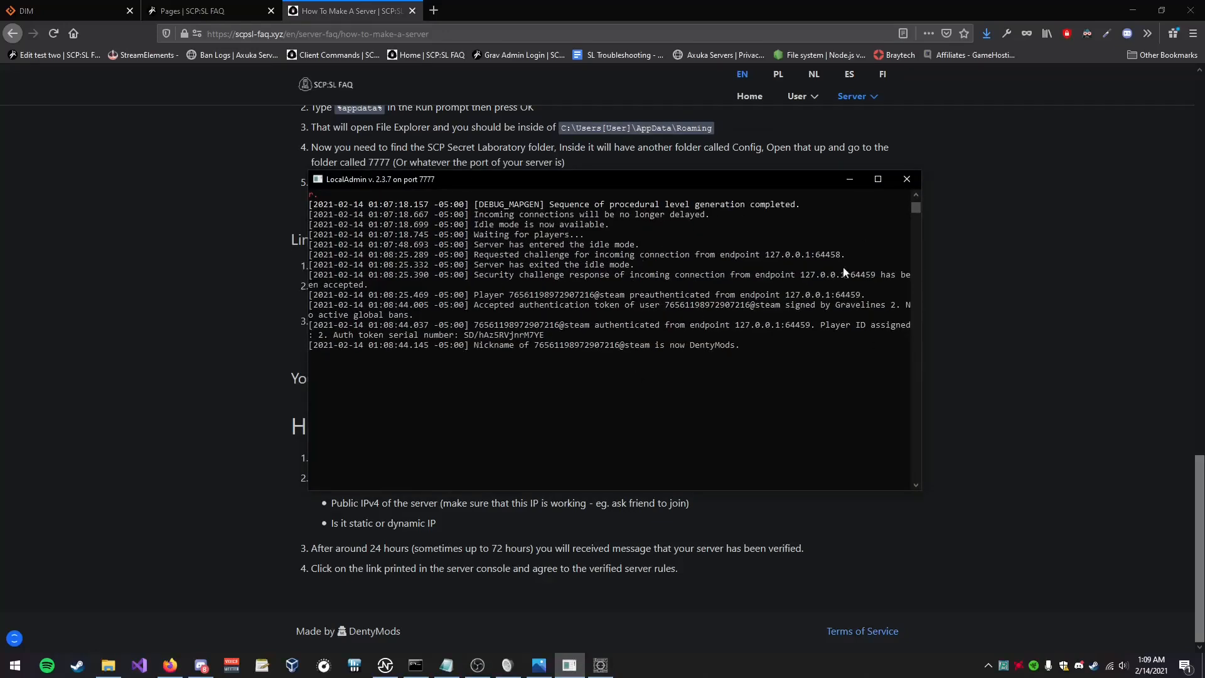
mouse_move(626, 294)
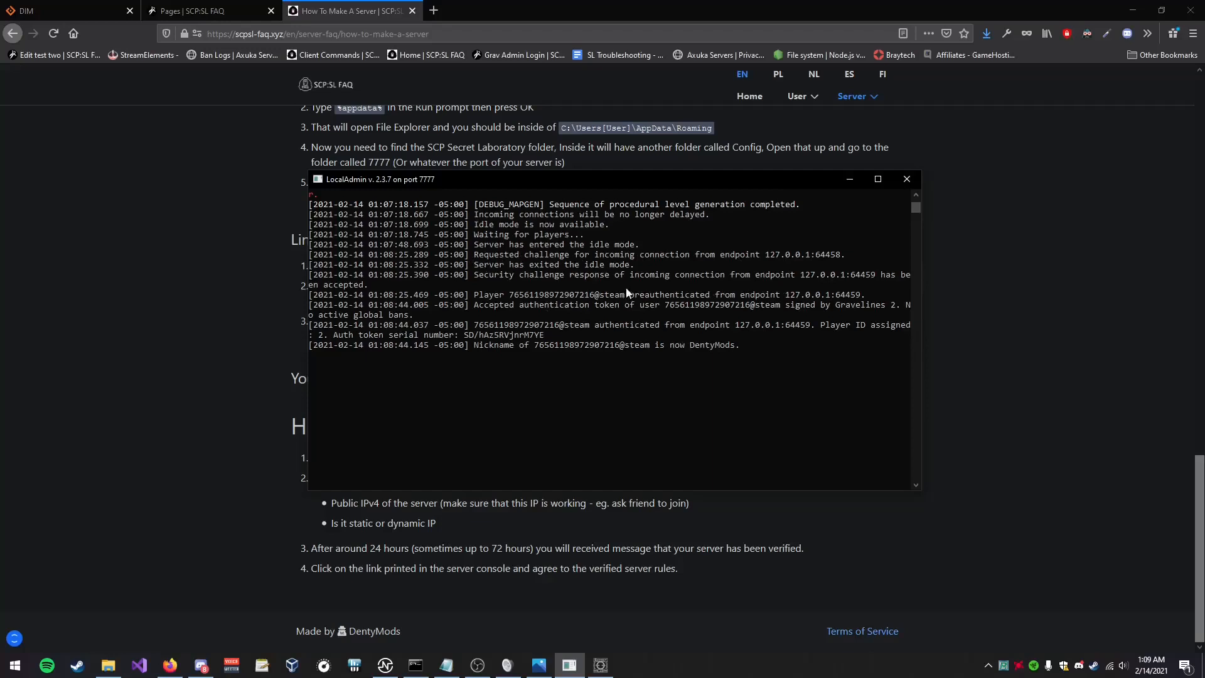
mouse_move(185, 365)
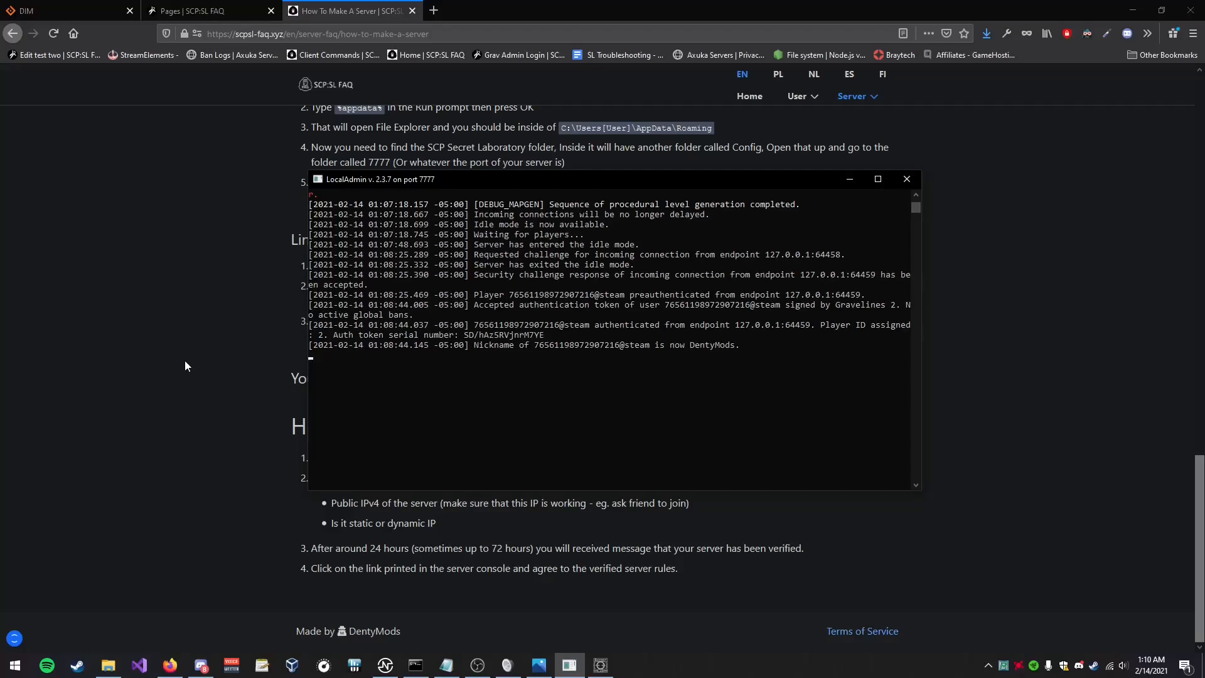
mouse_move(457, 425)
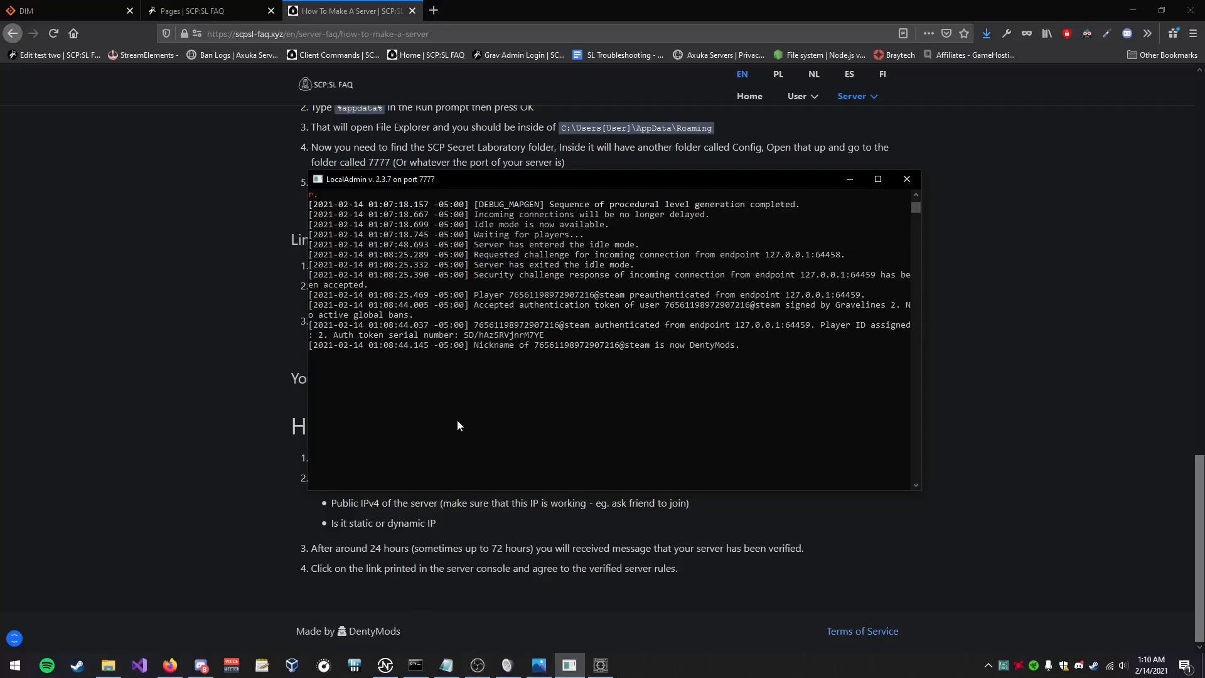
mouse_move(429, 369)
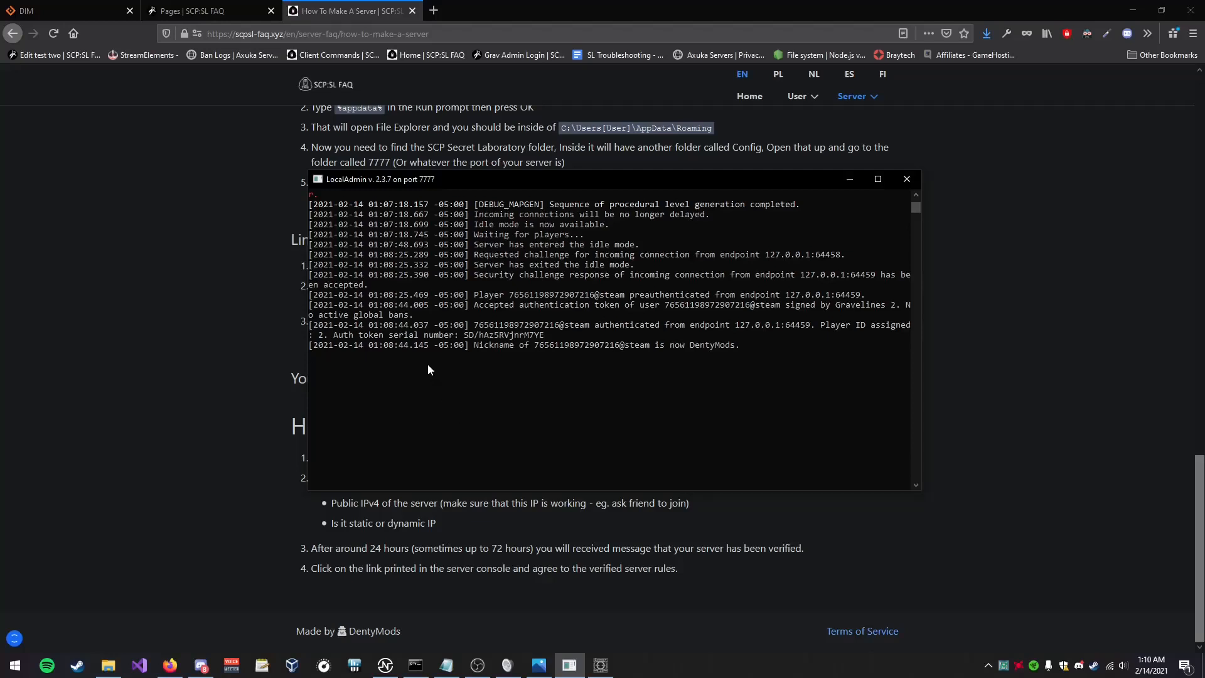